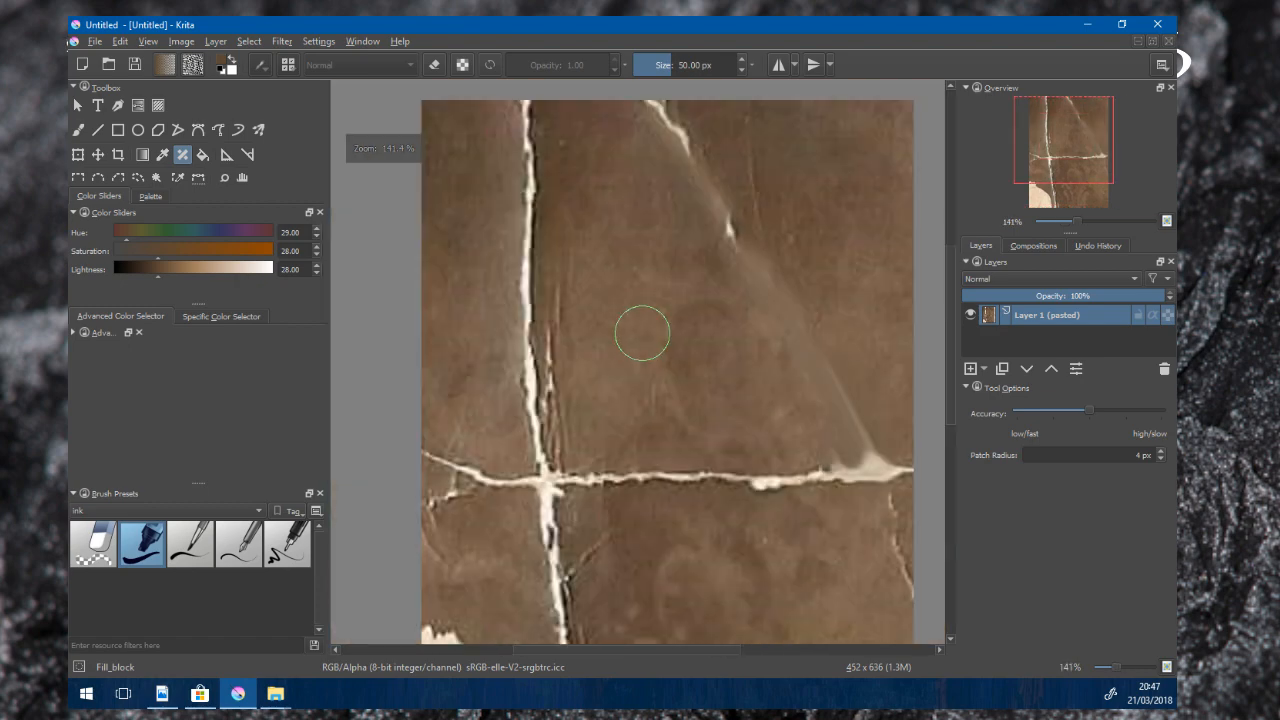
- Zoom out until the whole cracked sepia photo fits in the canvas view
scroll("down", 3)
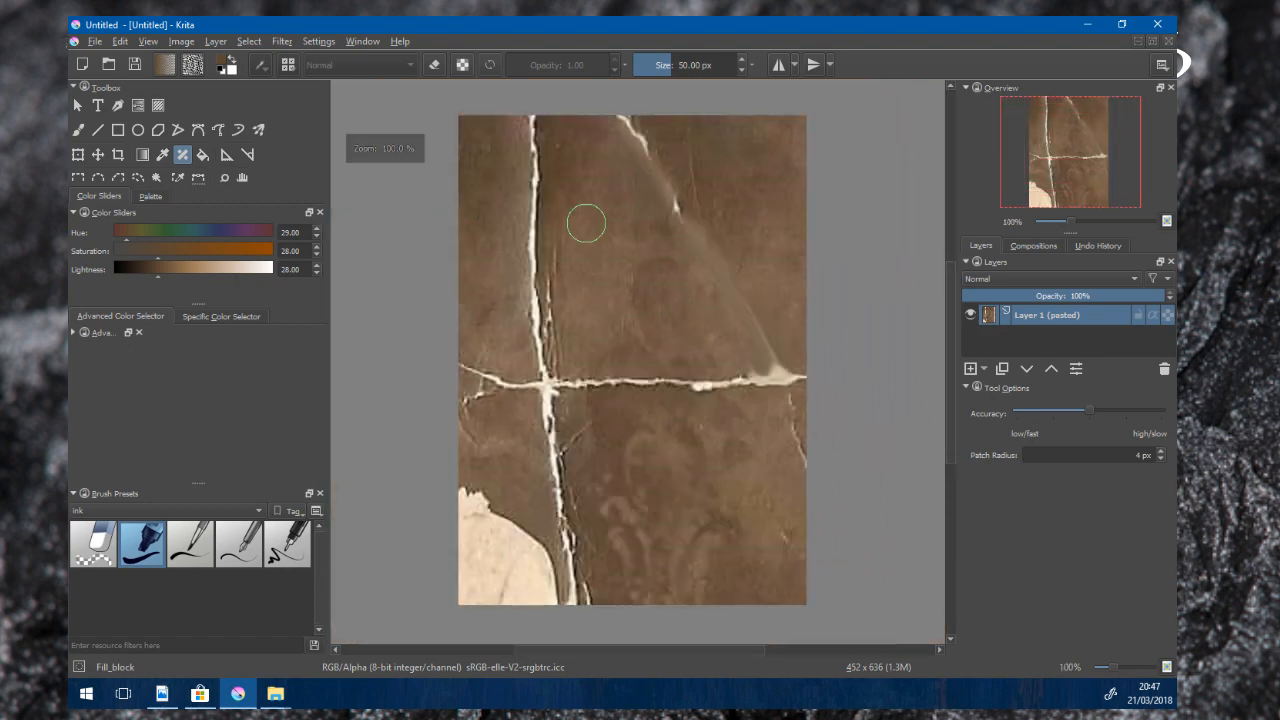
mouse_move(682, 356)
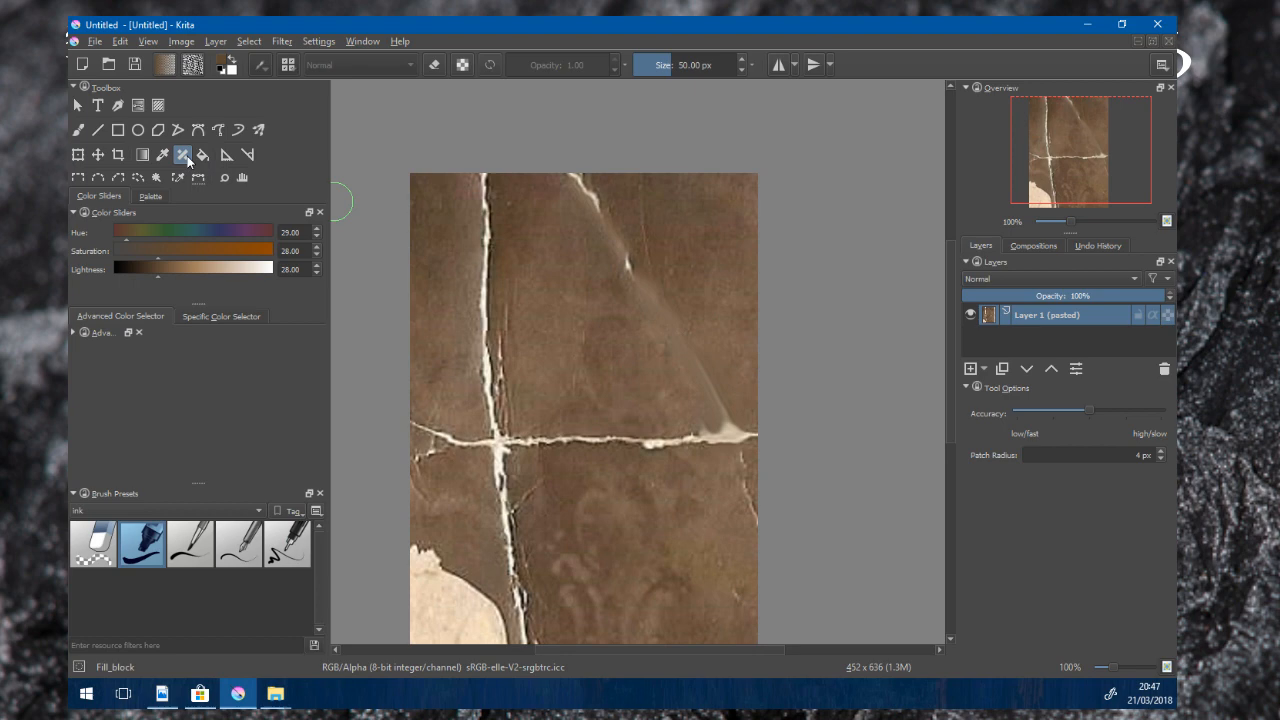
mouse_move(1080, 218)
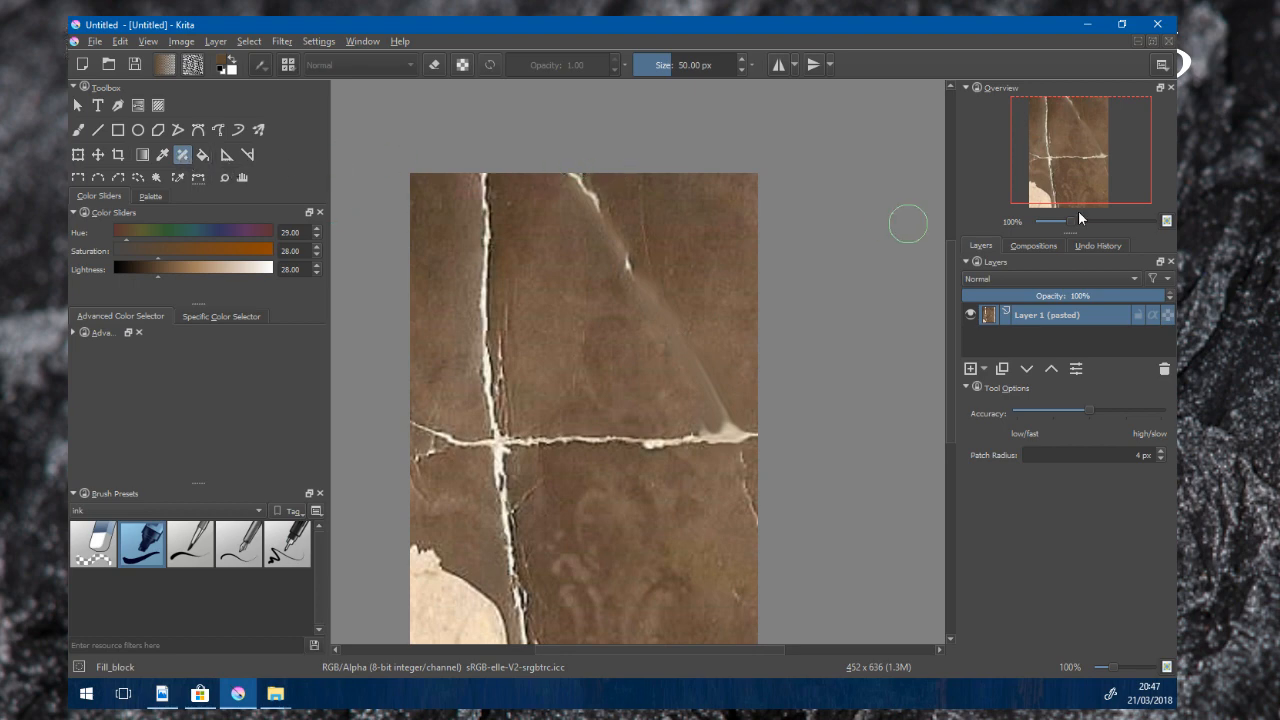
mouse_move(570, 388)
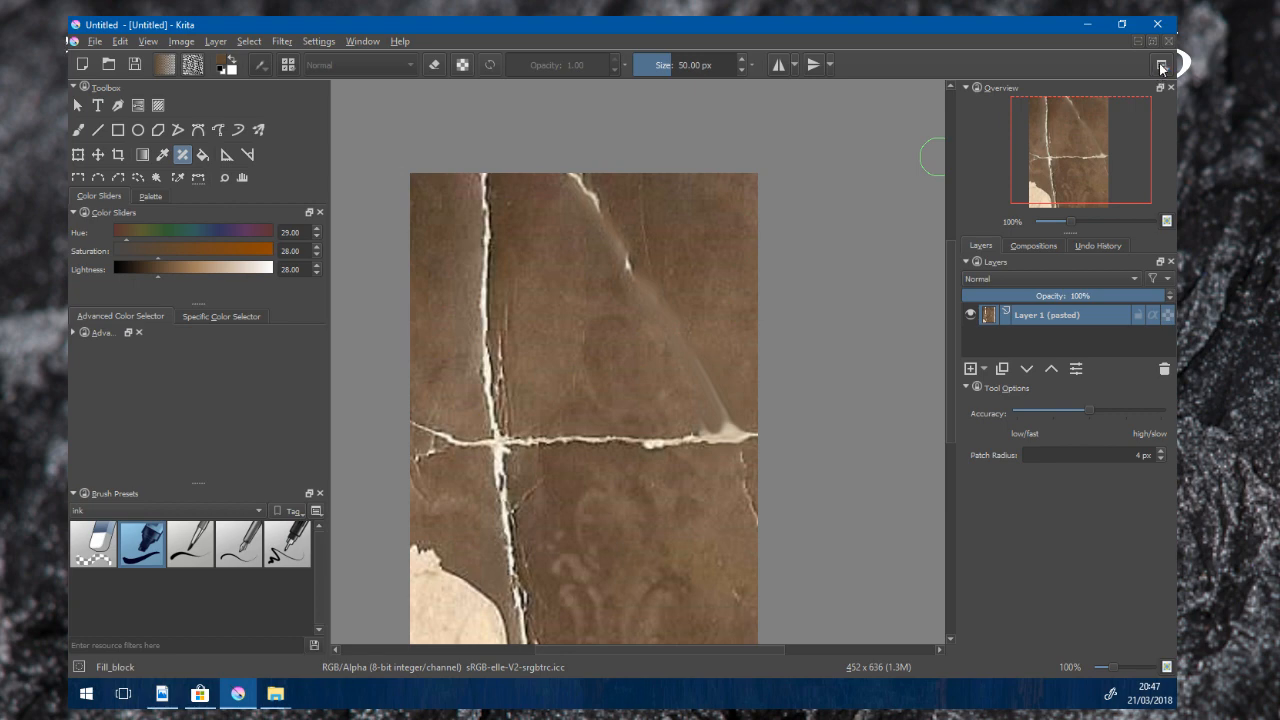
left_click(1162, 64)
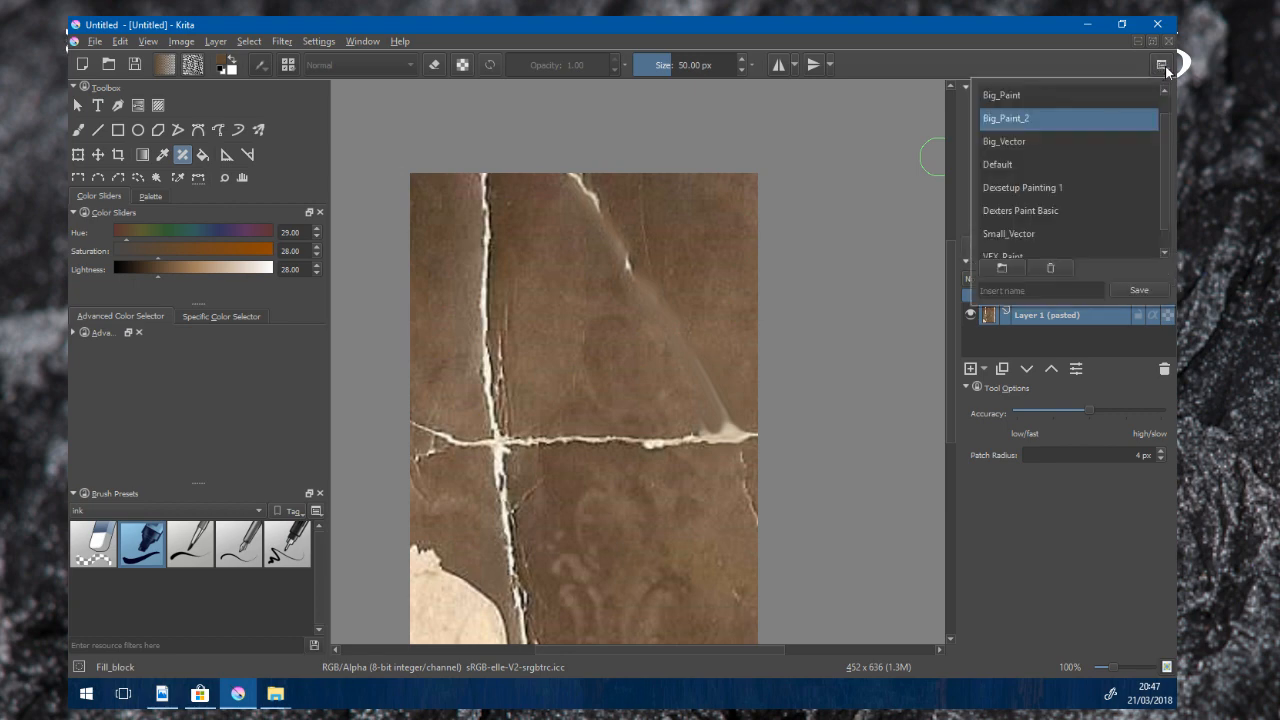
mouse_move(1160, 74)
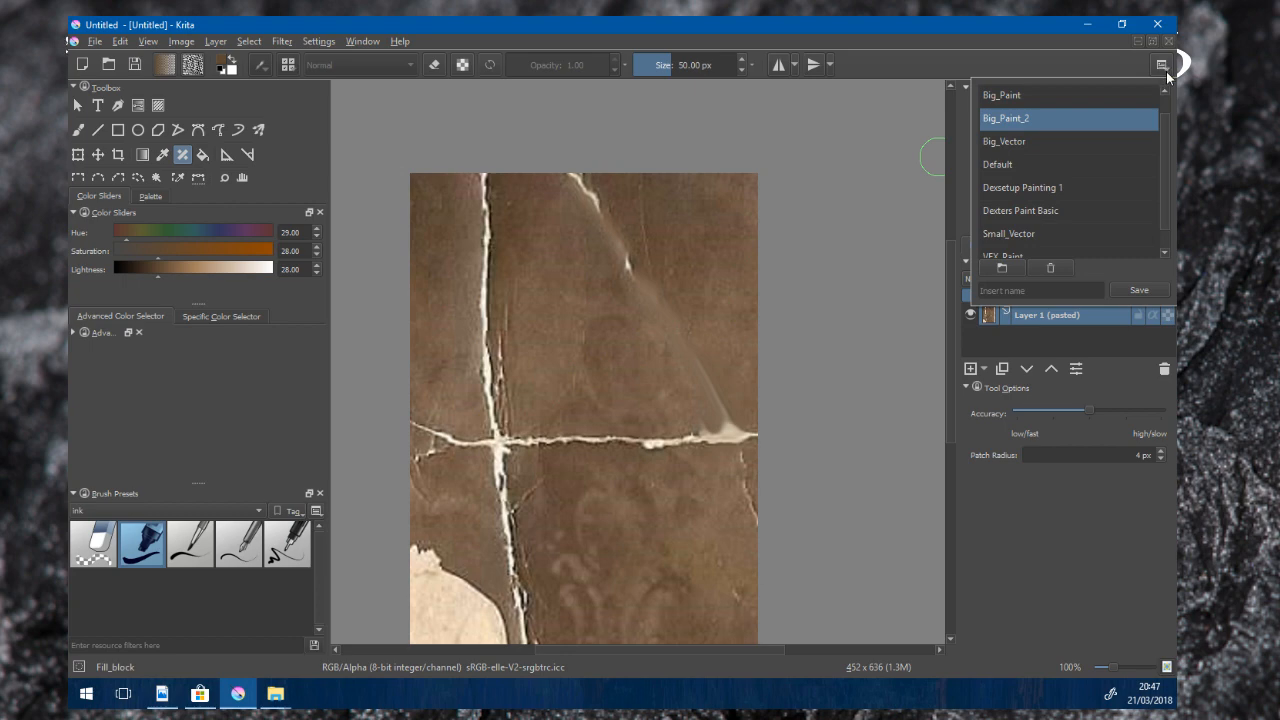
mouse_move(1018, 118)
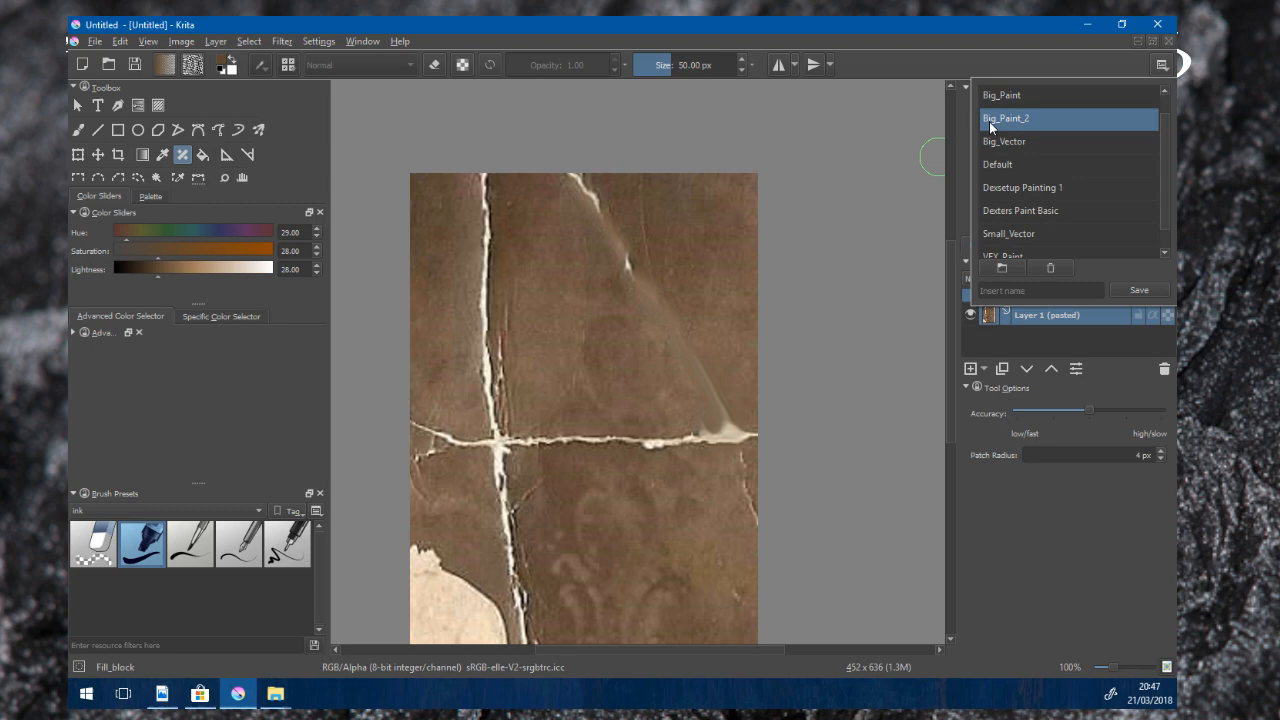
mouse_move(1030, 122)
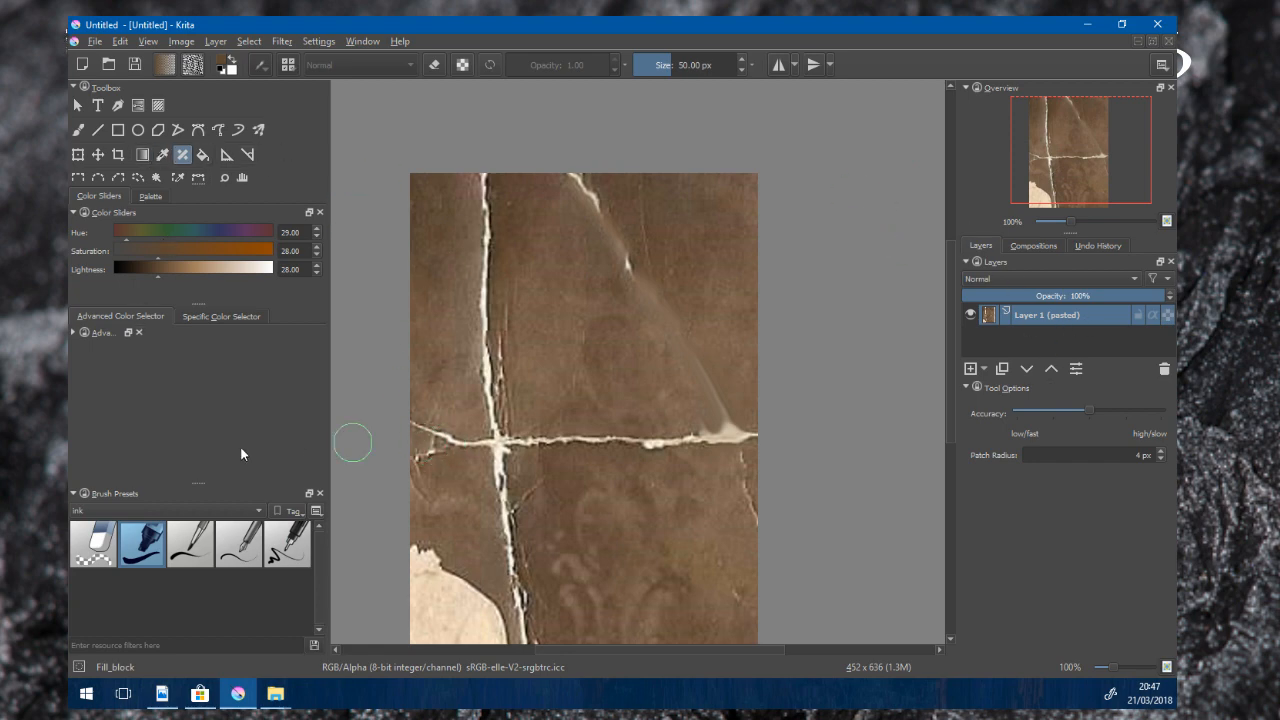
mouse_move(124, 512)
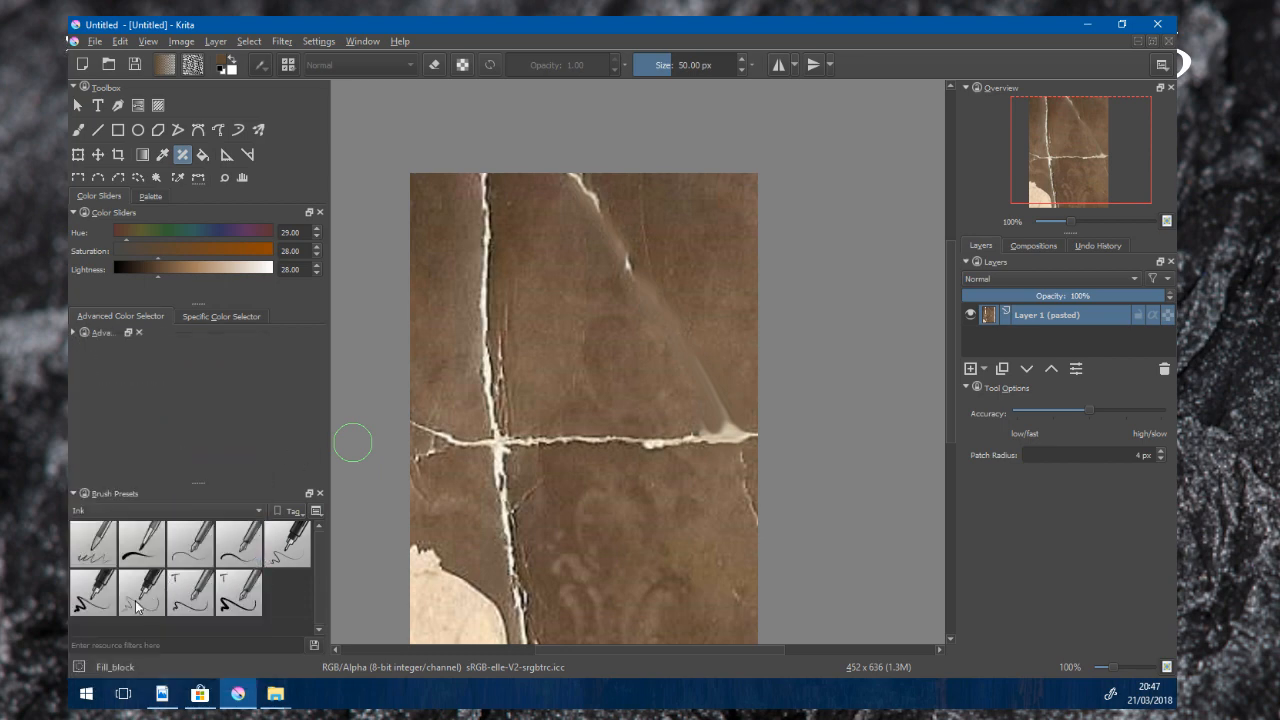
- Make the Ink_gpen_25 preset the active brush
left_click(92, 592)
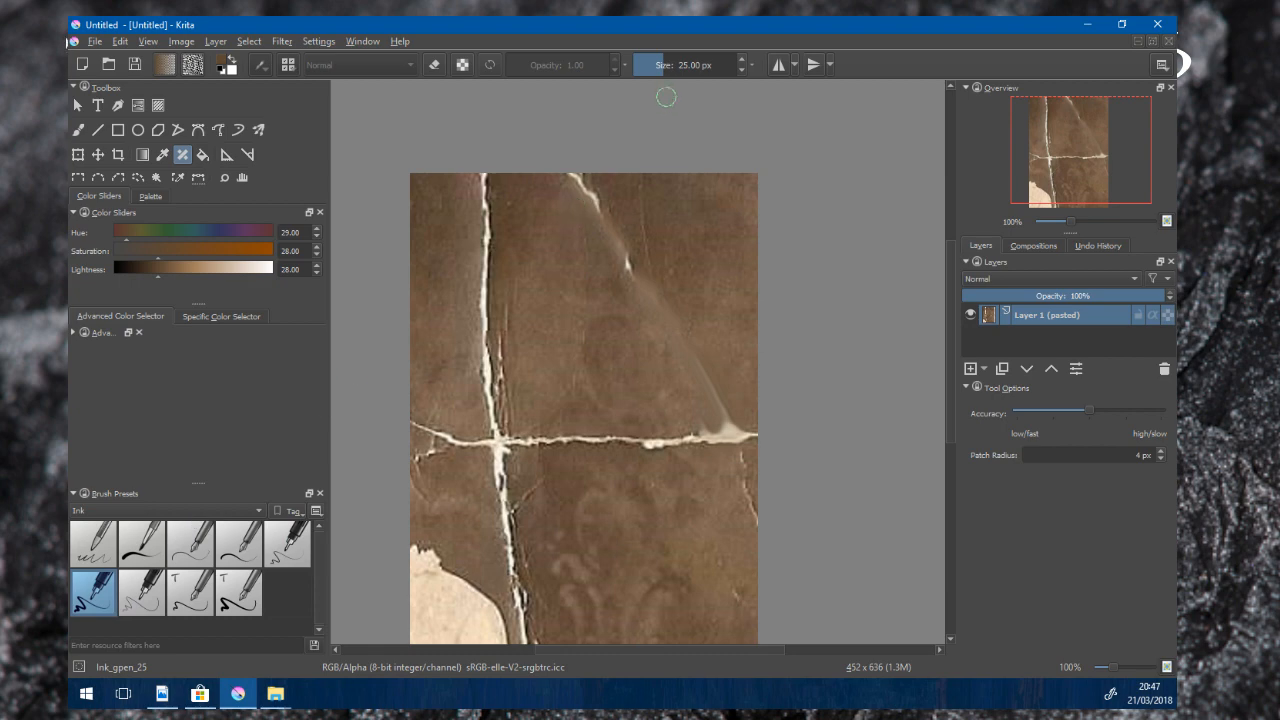
mouse_move(408, 364)
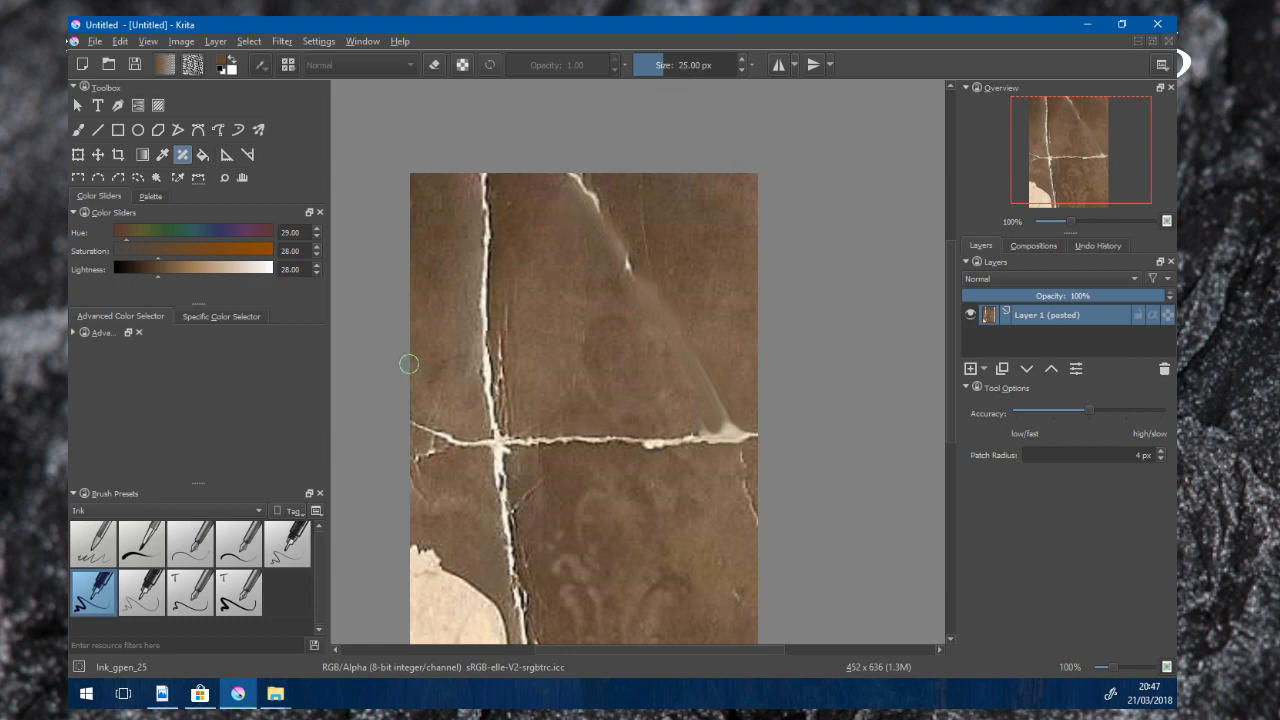
mouse_move(552, 344)
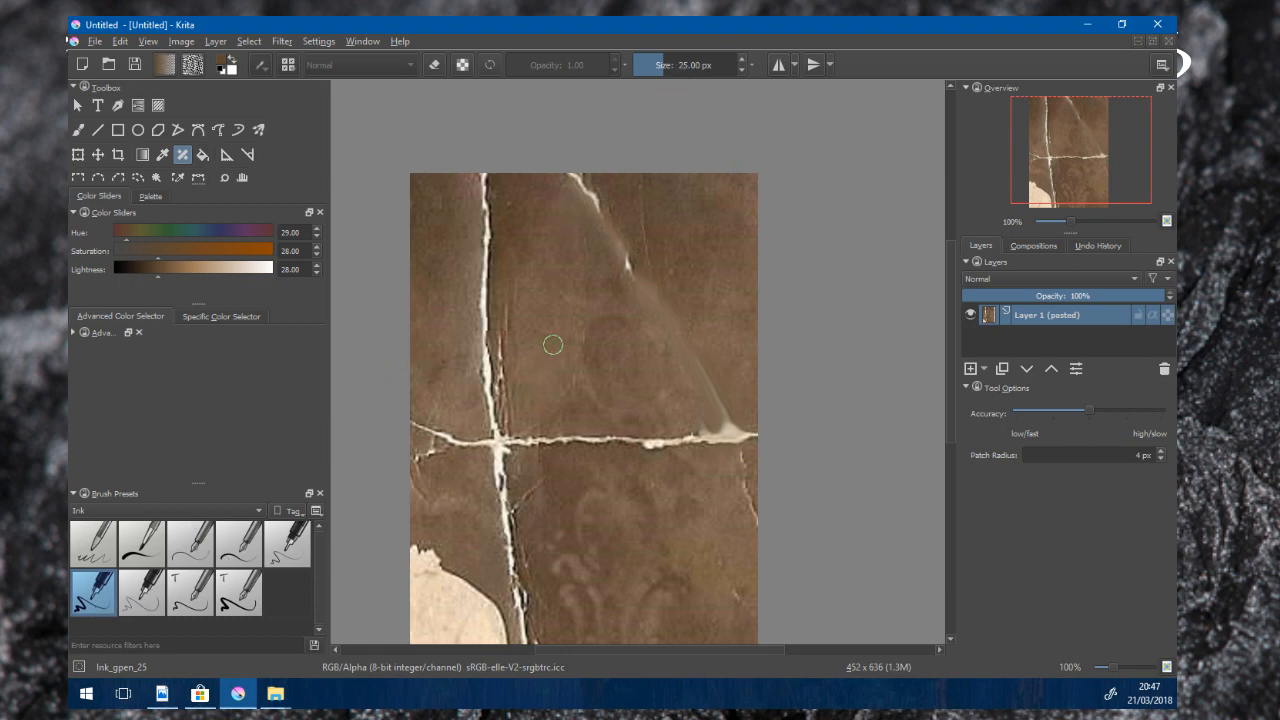
mouse_move(510, 330)
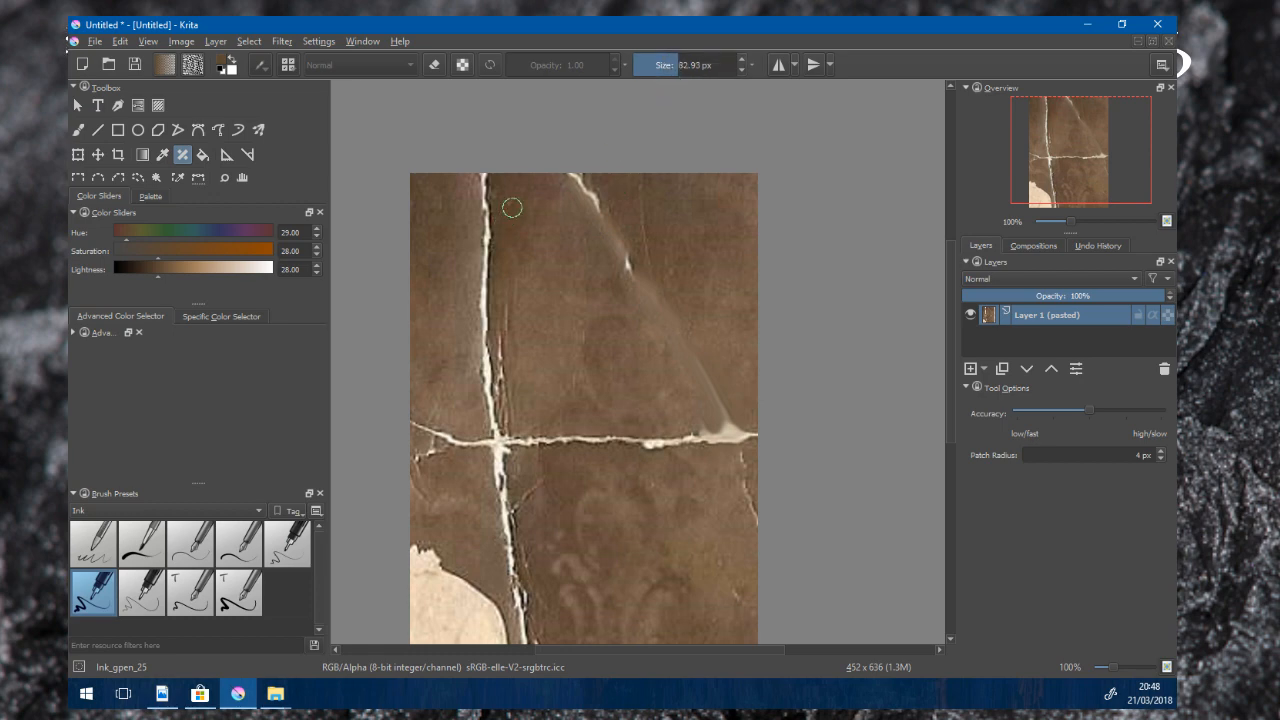
mouse_move(498, 352)
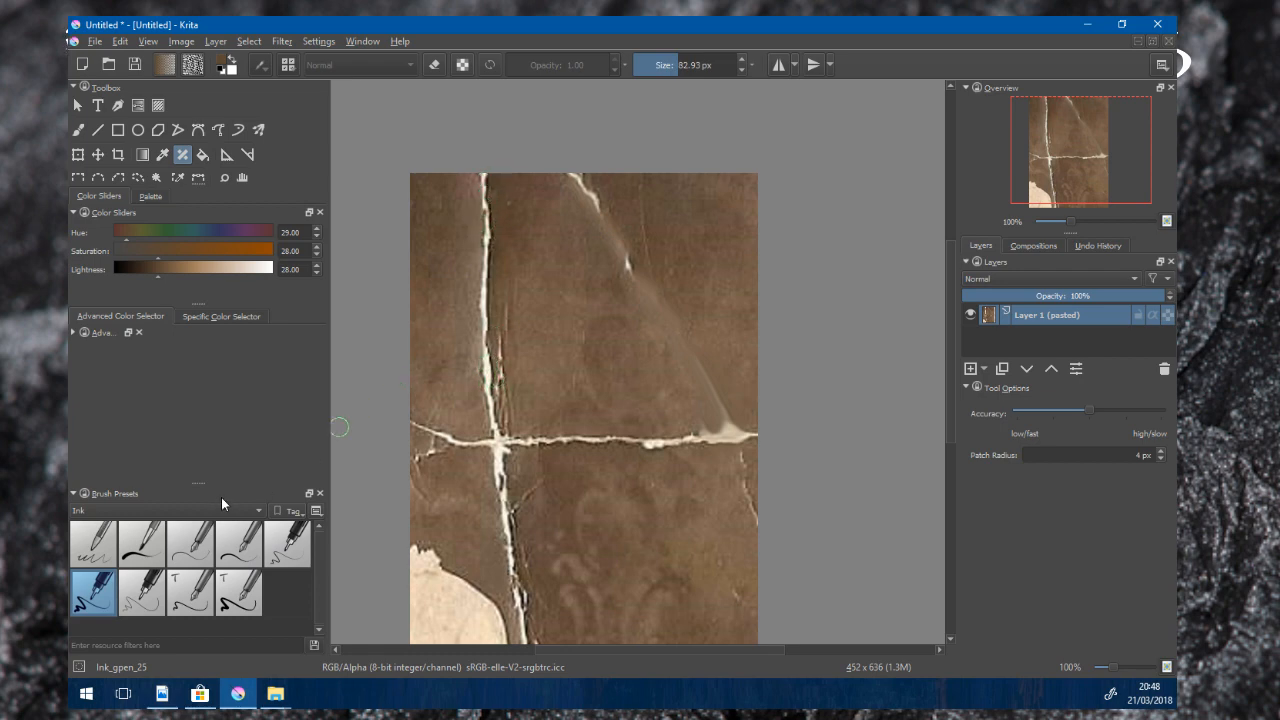
- Show presets from all tags and reselect the 50 px Fill_block brush, ready for Smart Patch
left_click(256, 510)
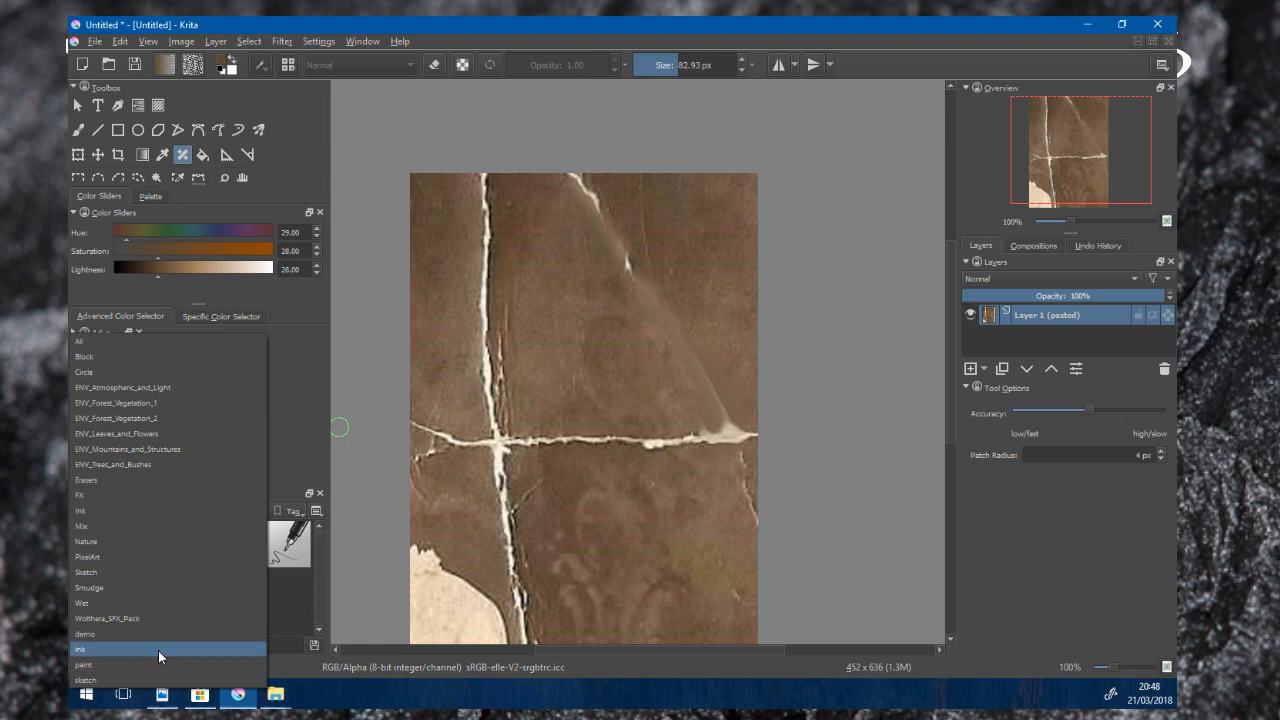
left_click(80, 648)
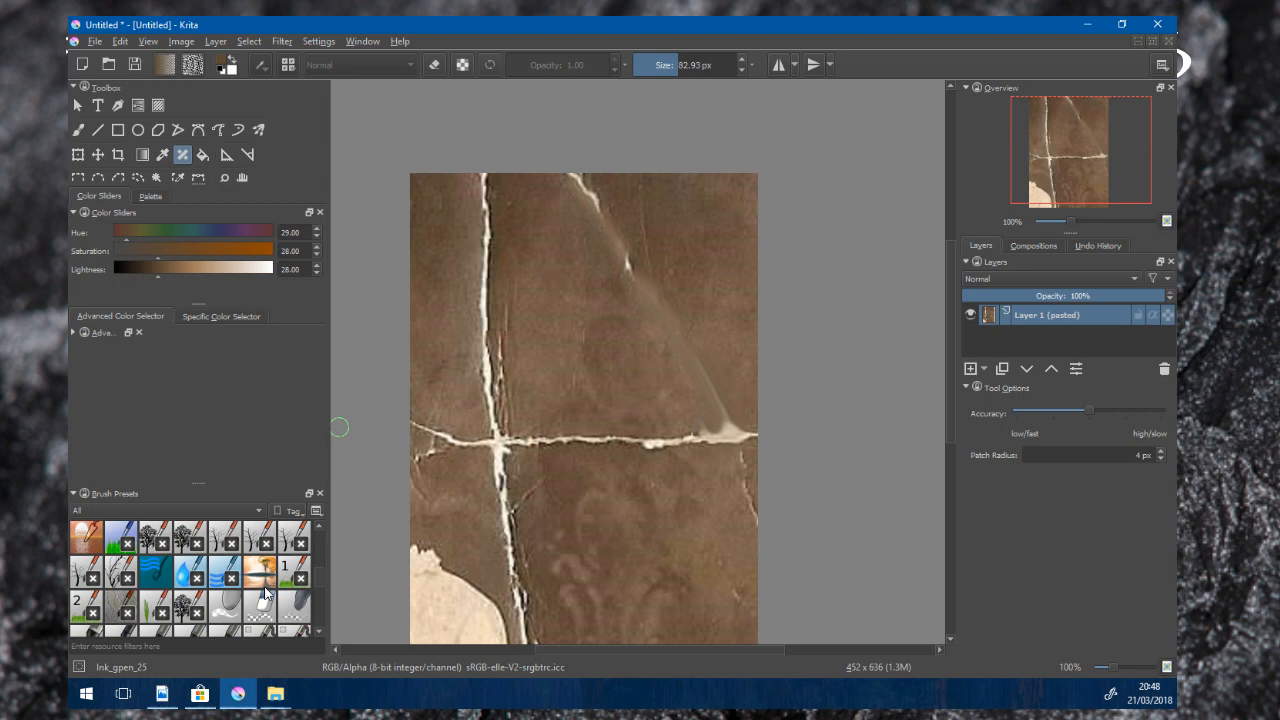
scroll("down", 3)
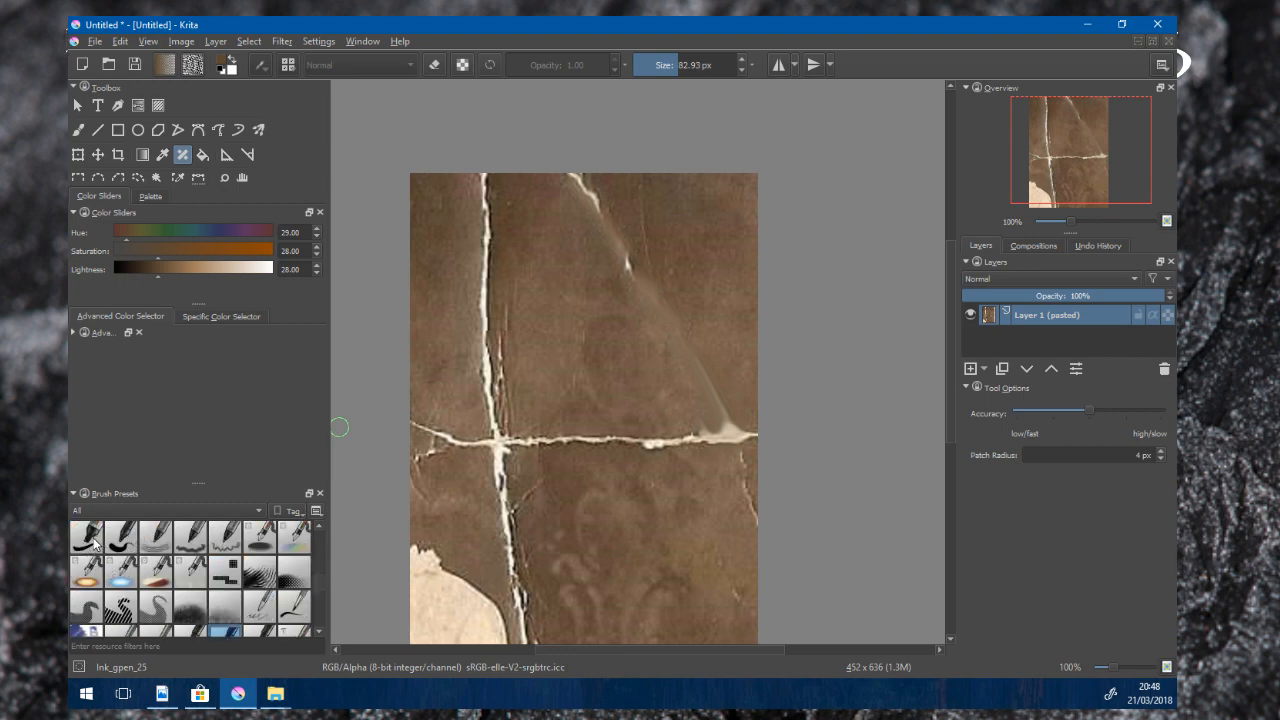
left_click(86, 538)
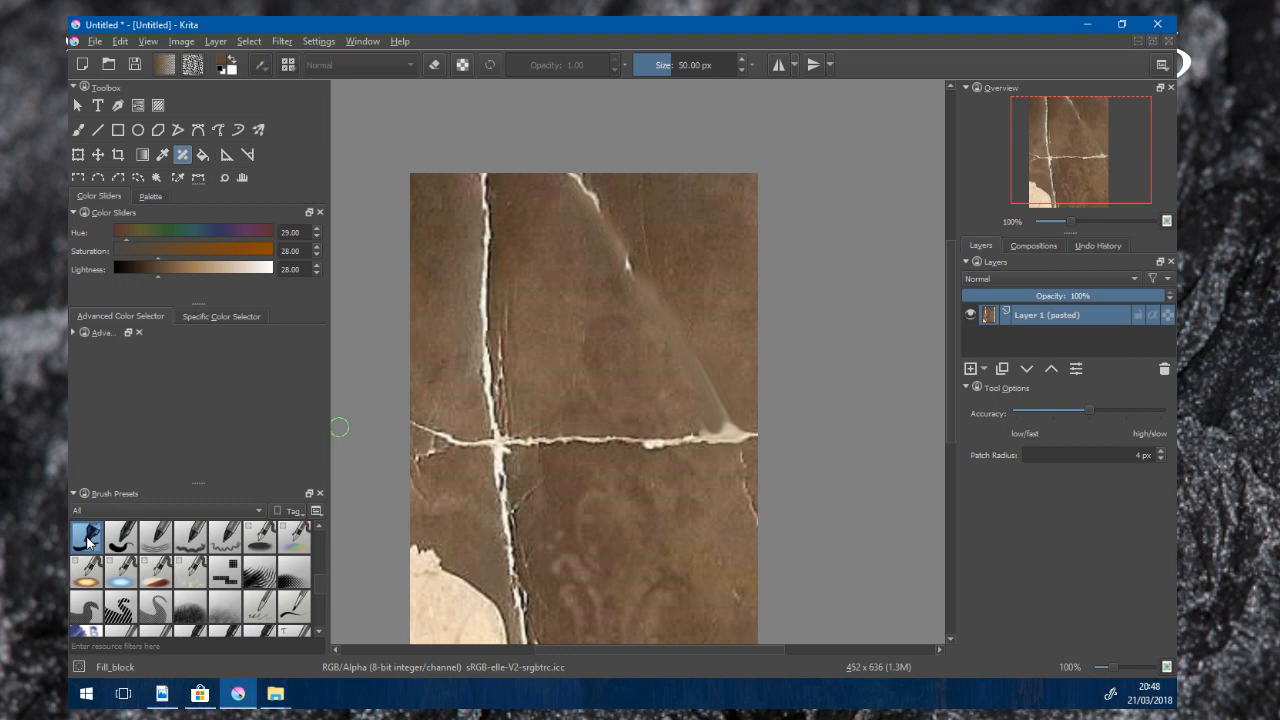
mouse_move(452, 436)
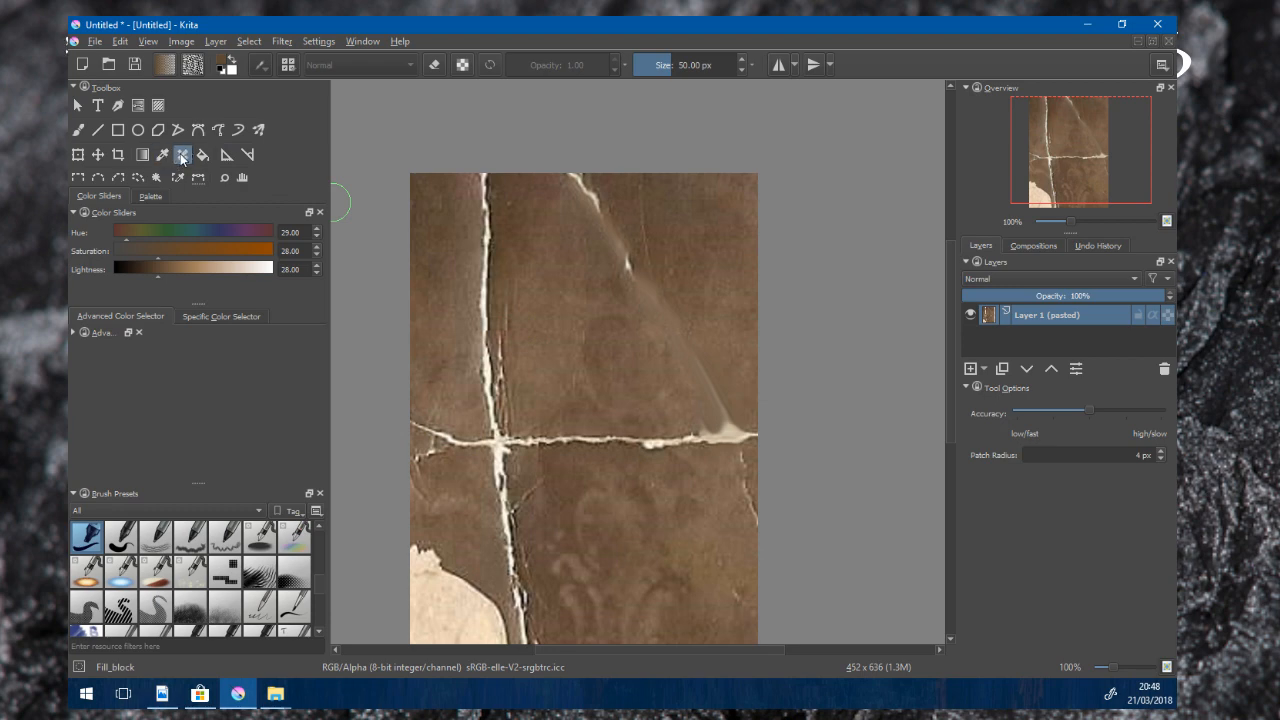
left_click(184, 154)
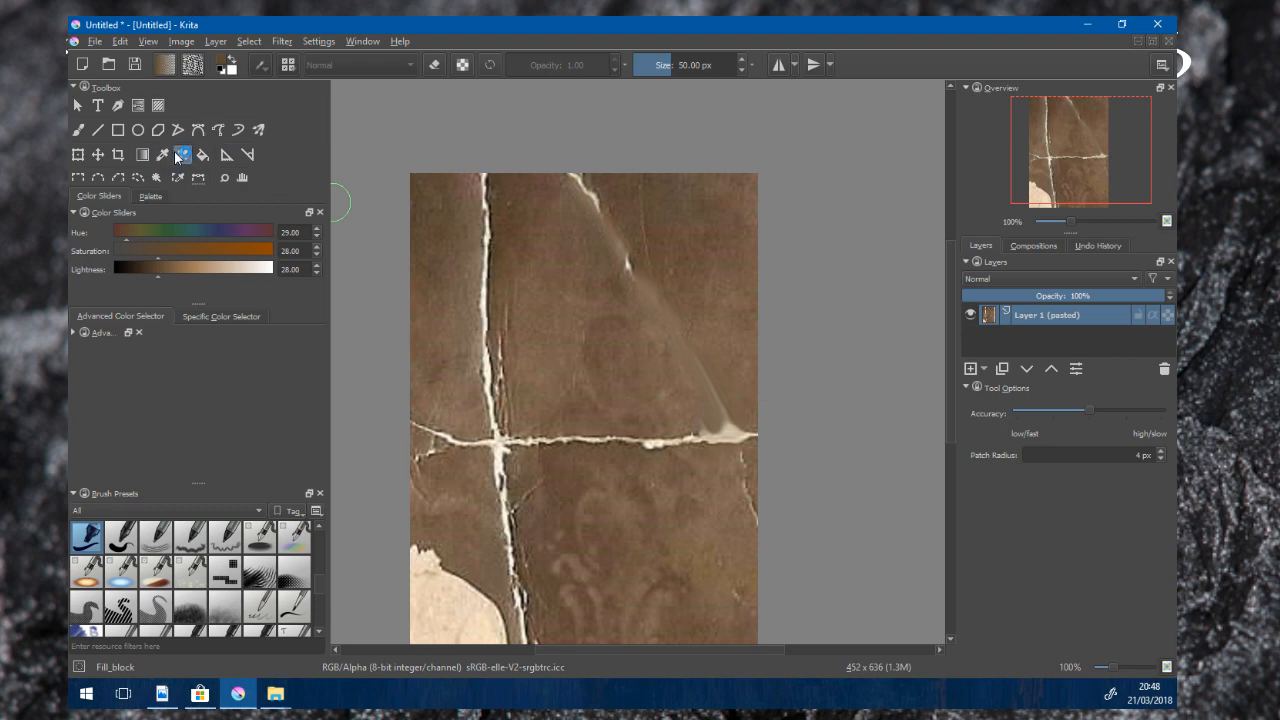
- Patch the vertical crack from its top end down with the Smart Patch tool
left_click(184, 154)
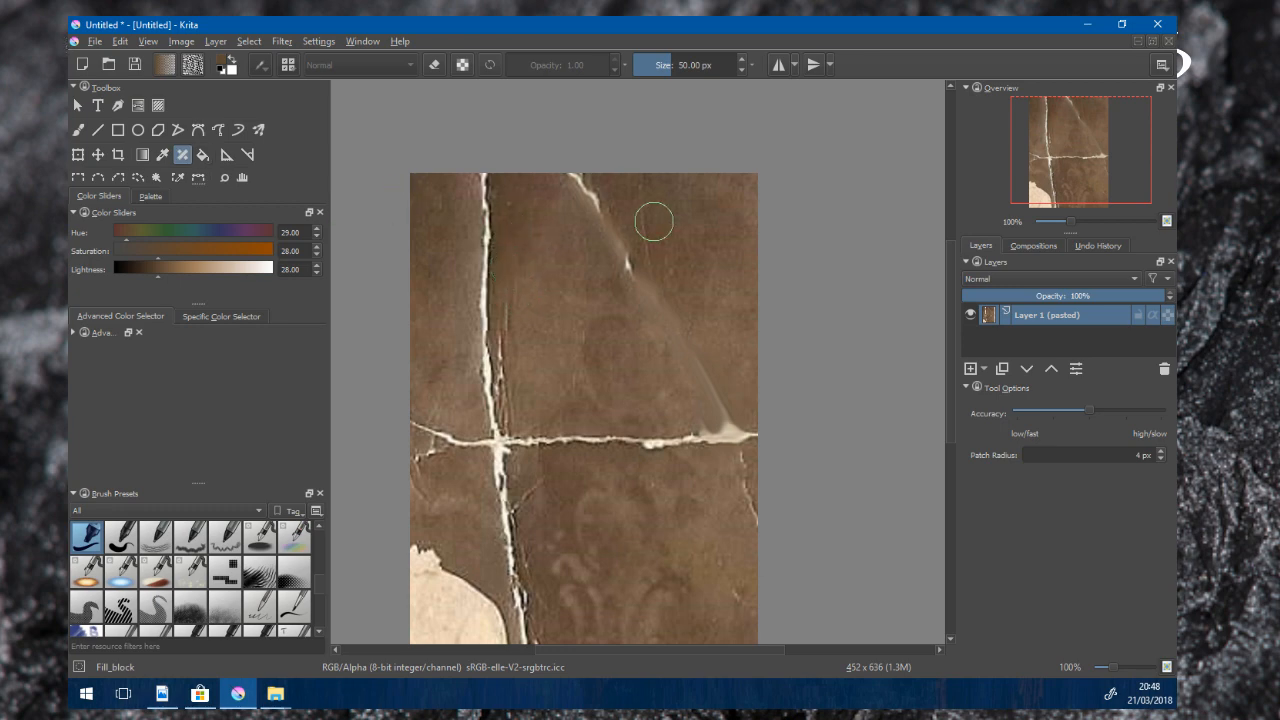
left_click(488, 182)
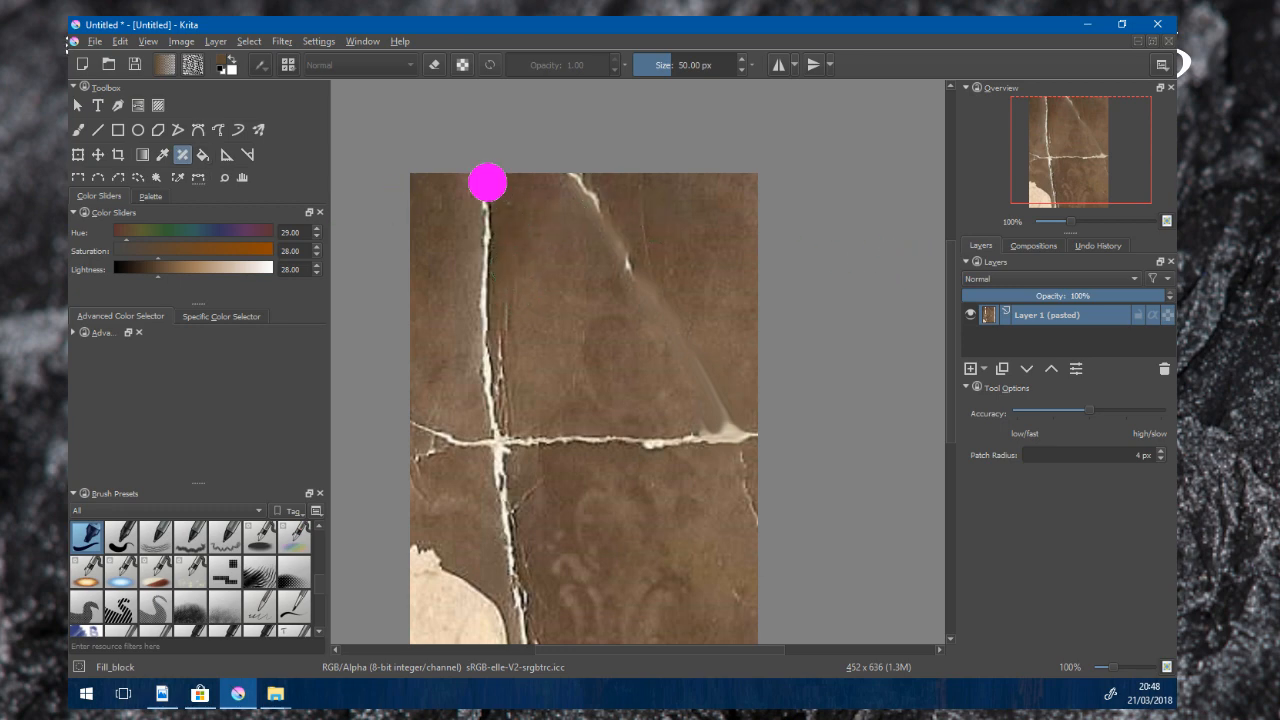
left_click_drag(488, 184, 492, 452)
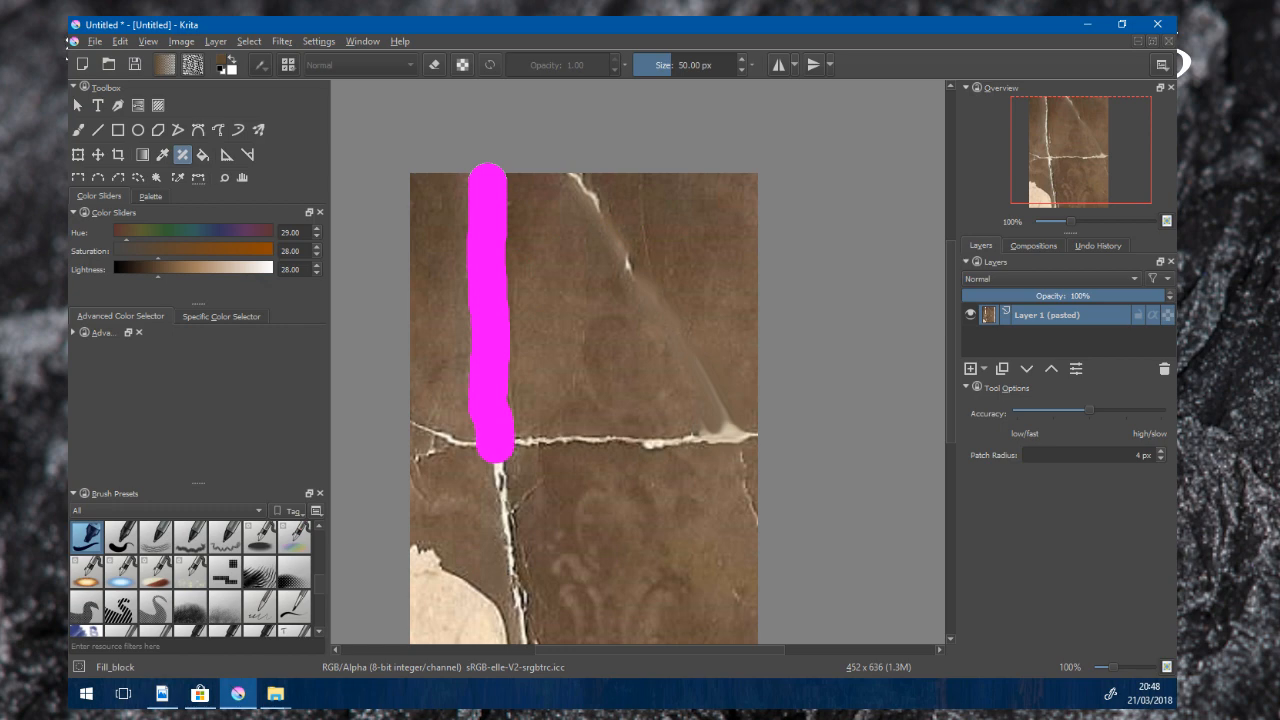
left_click_drag(496, 450, 536, 636)
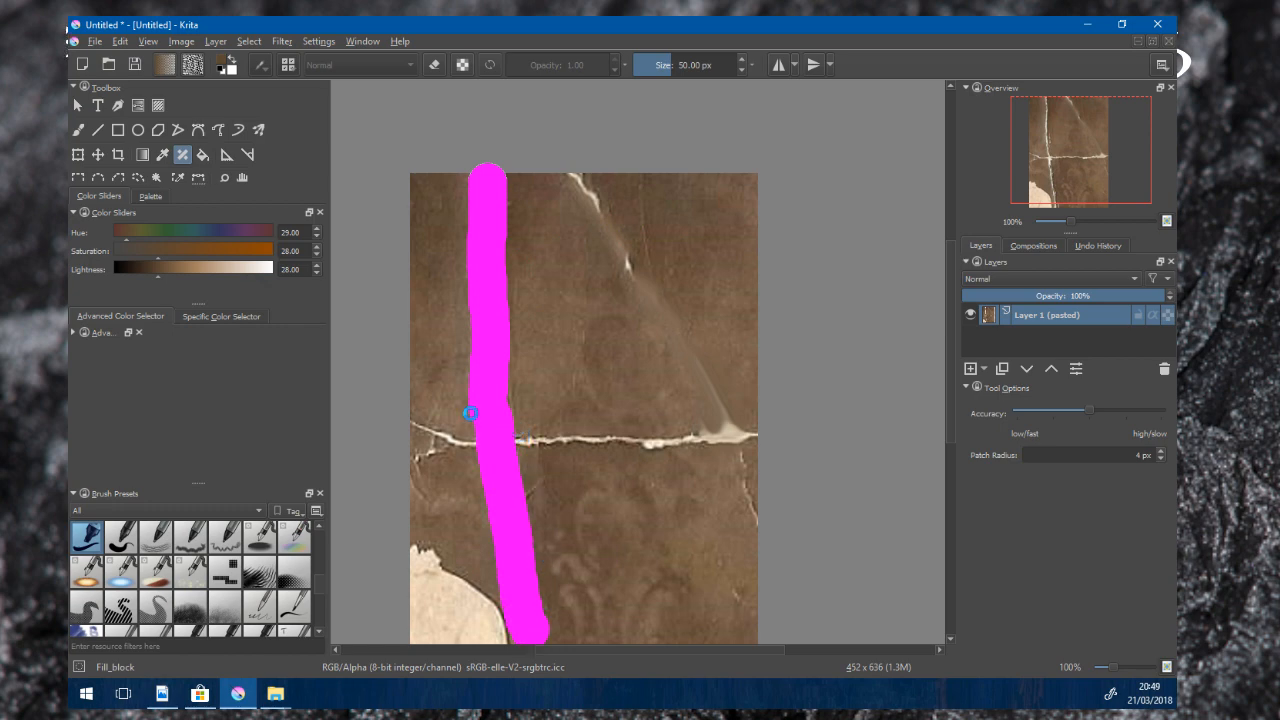
mouse_move(448, 432)
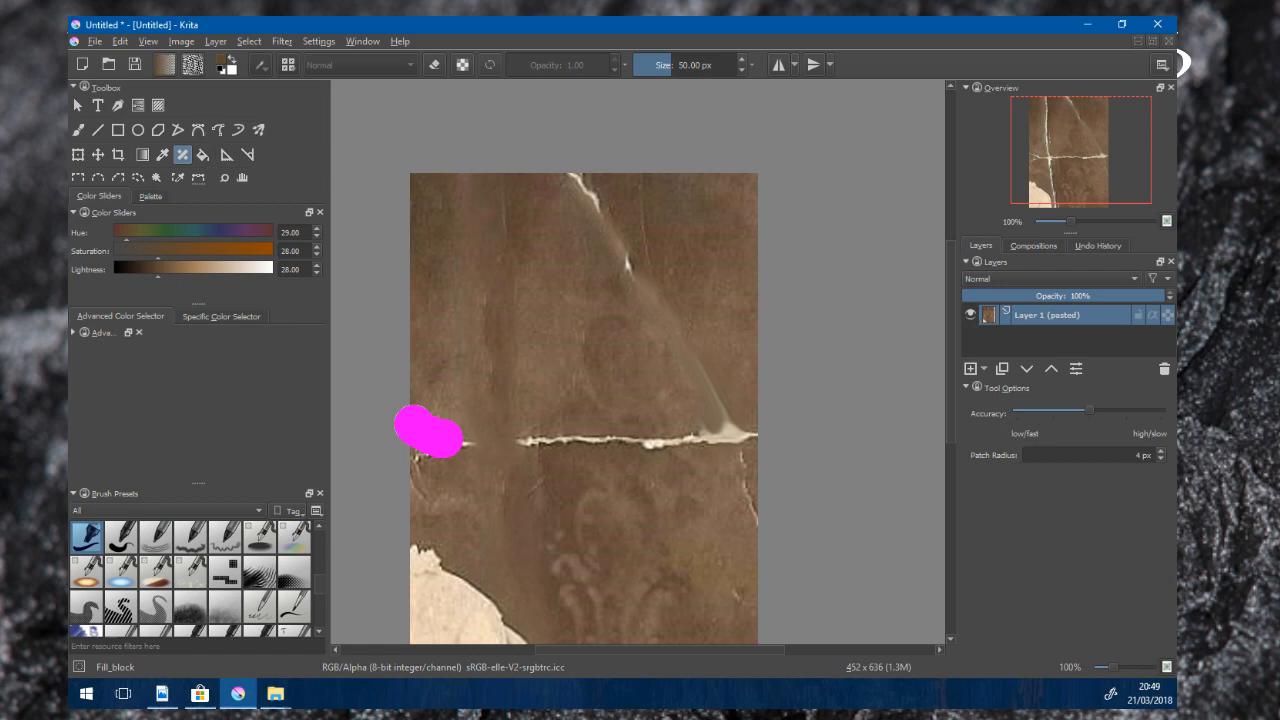
- Patch the horizontal crack across the photo and the diagonal crease from the top edge
left_click_drag(440, 440, 760, 436)
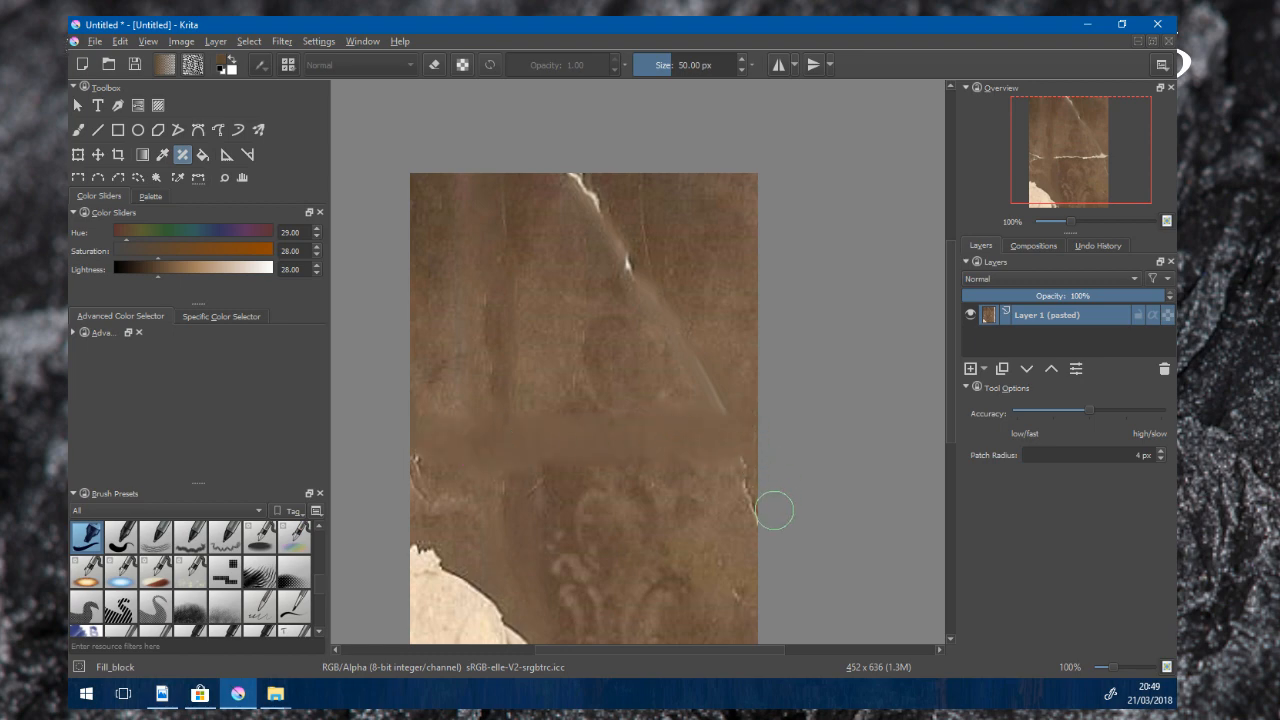
left_click_drag(770, 510, 536, 148)
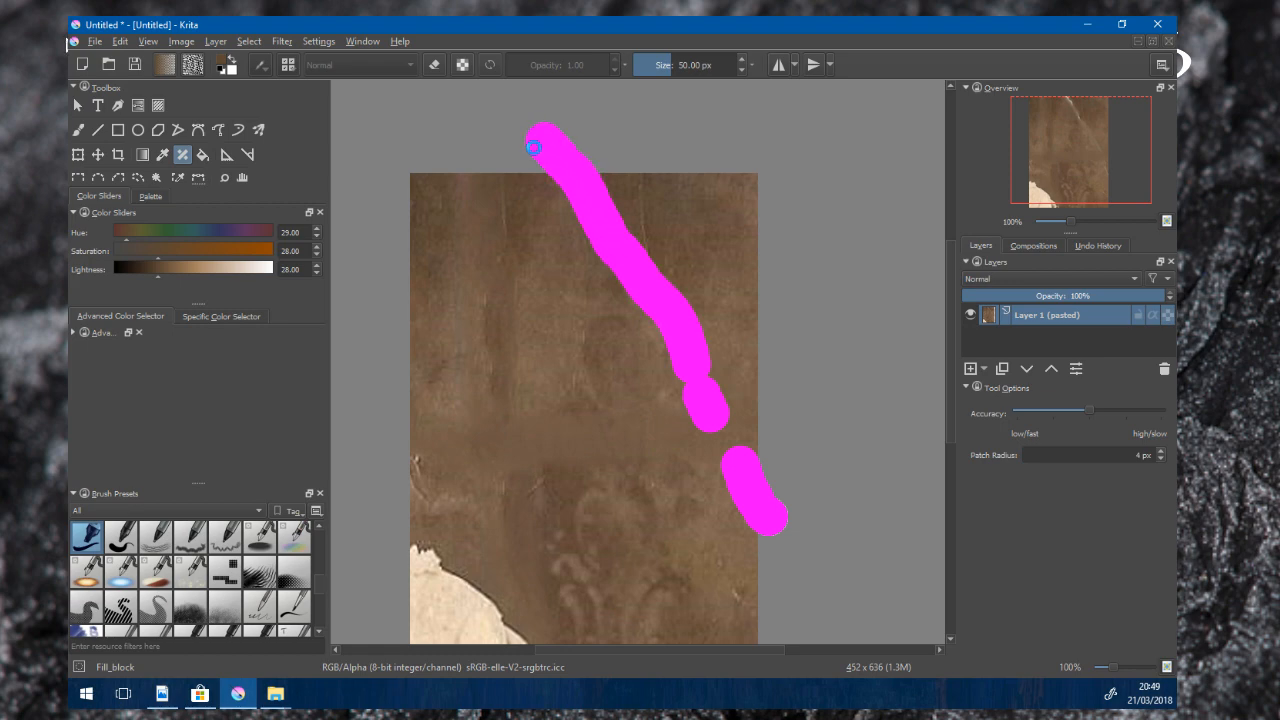
mouse_move(740, 386)
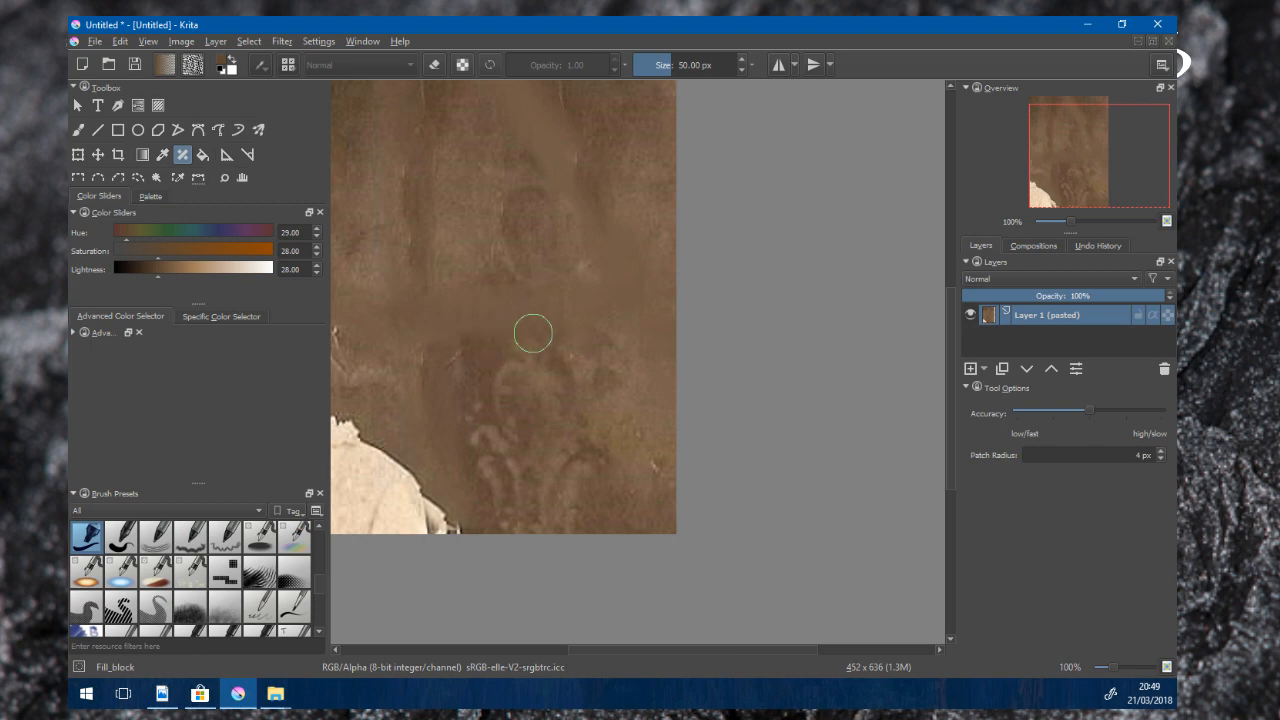
mouse_move(512, 314)
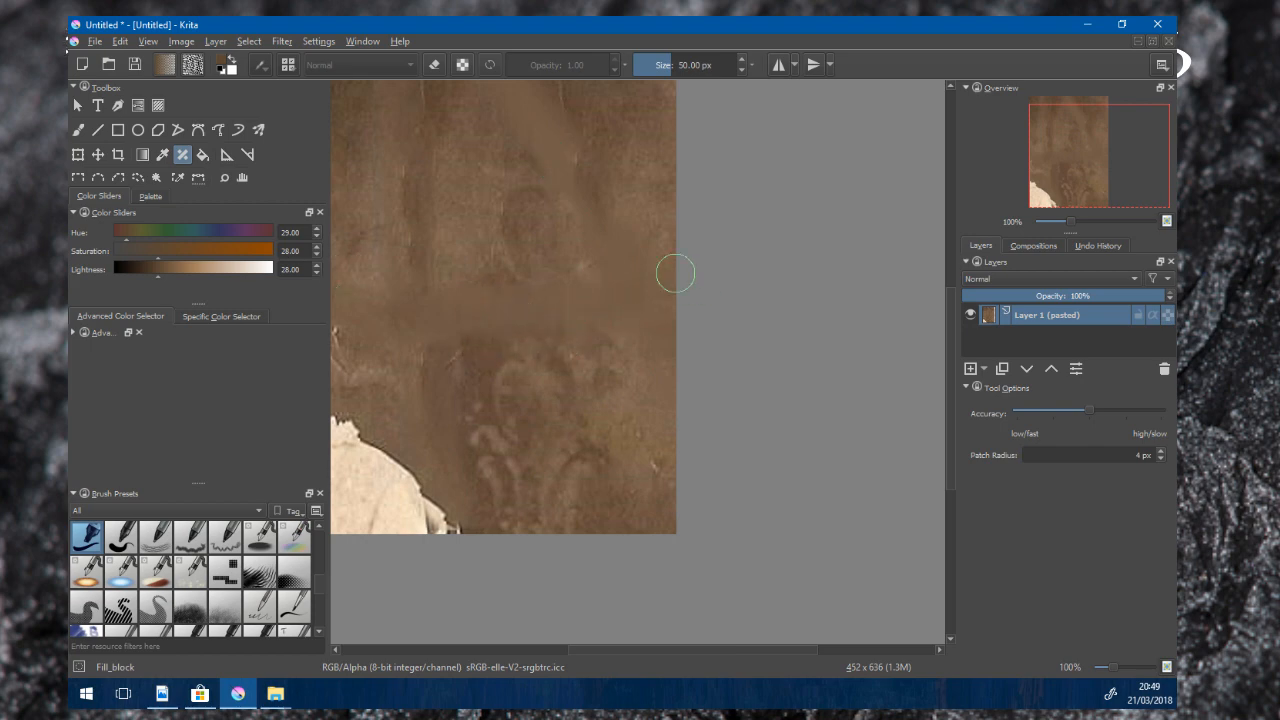
mouse_move(496, 242)
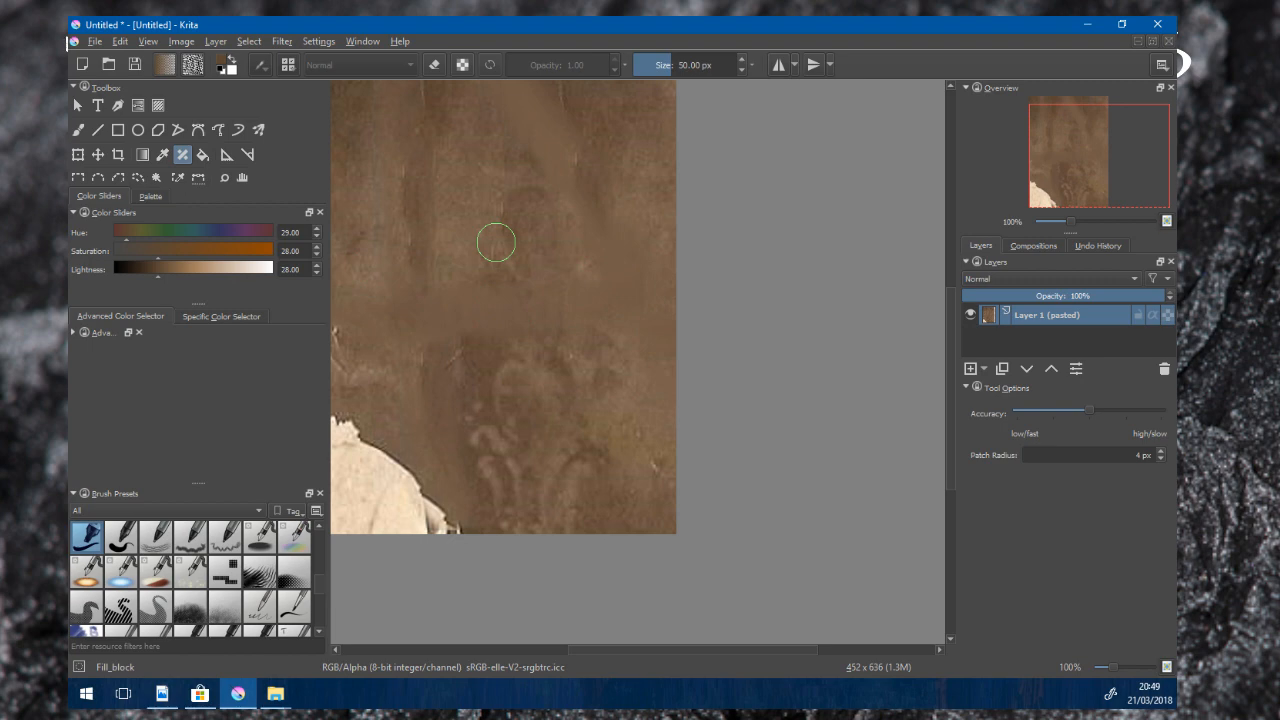
- Switch to freehand painting, glance through the View menu, then activate elliptical selection
left_click(98, 130)
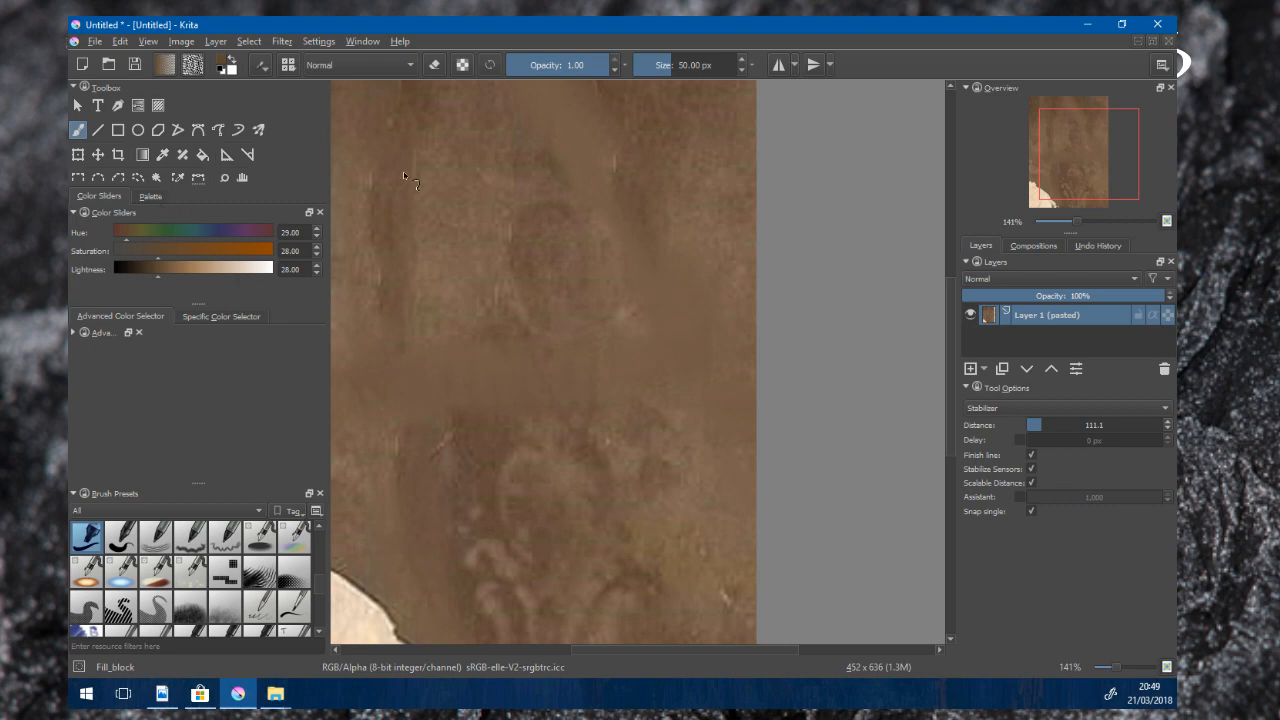
left_click(148, 40)
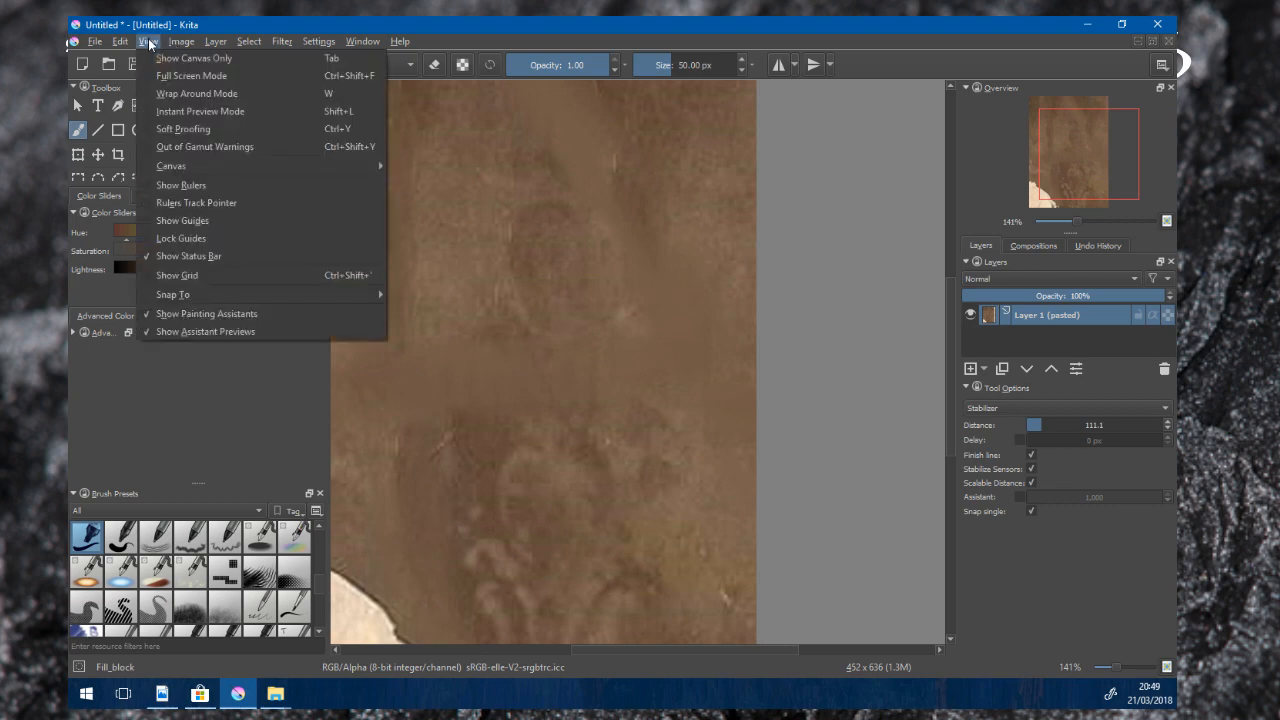
left_click(120, 40)
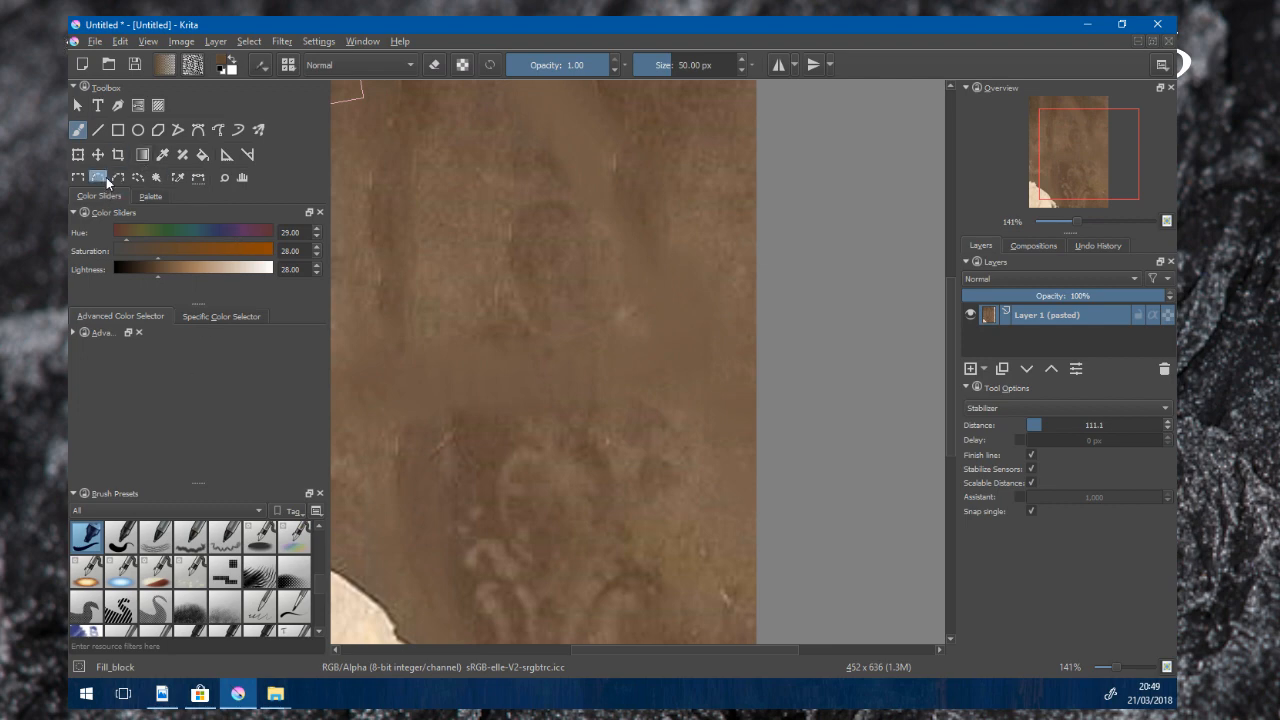
left_click(98, 176)
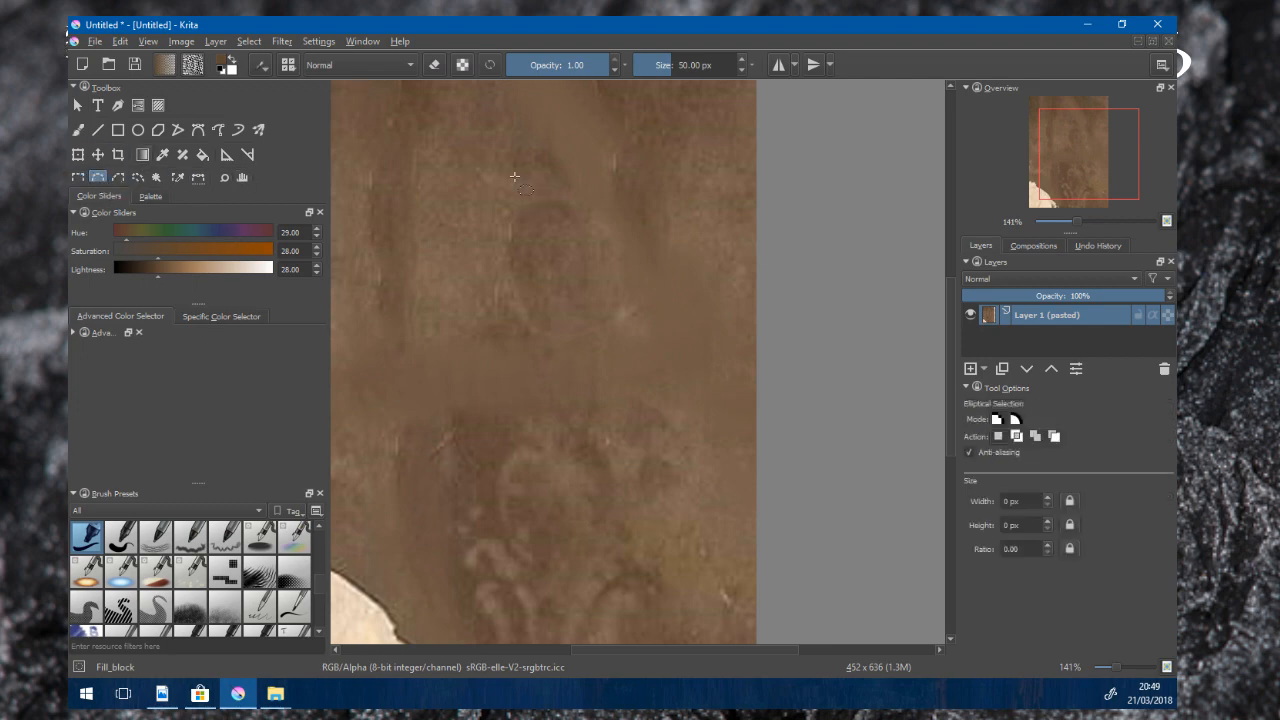
- Select a round patched area of the photo and bring up the brush editor's predefined tips
left_click_drag(516, 178, 644, 262)
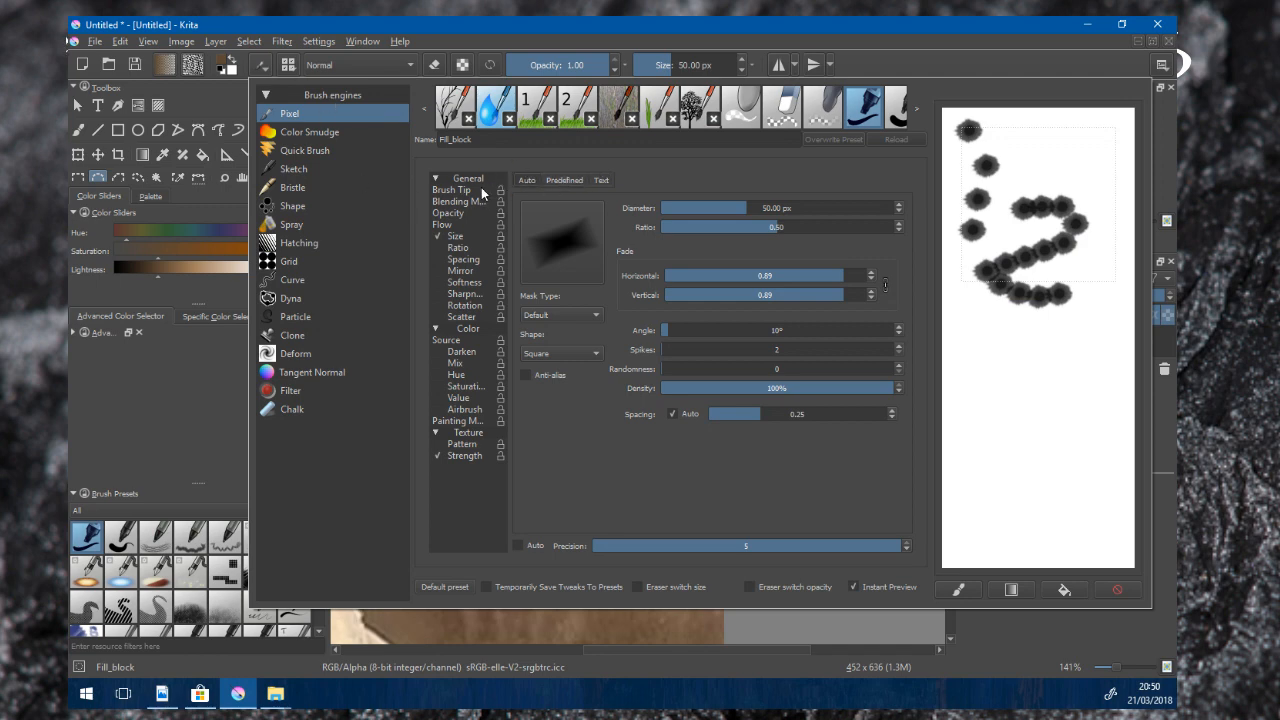
mouse_move(704, 212)
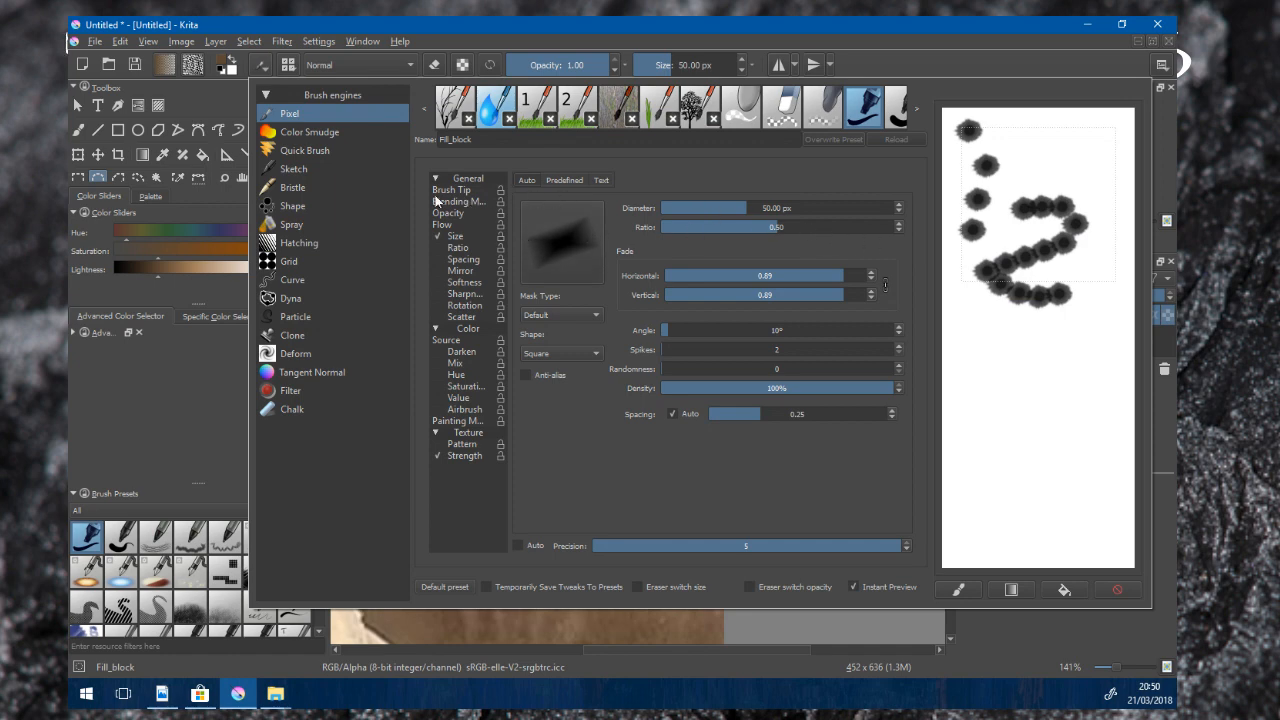
left_click(564, 180)
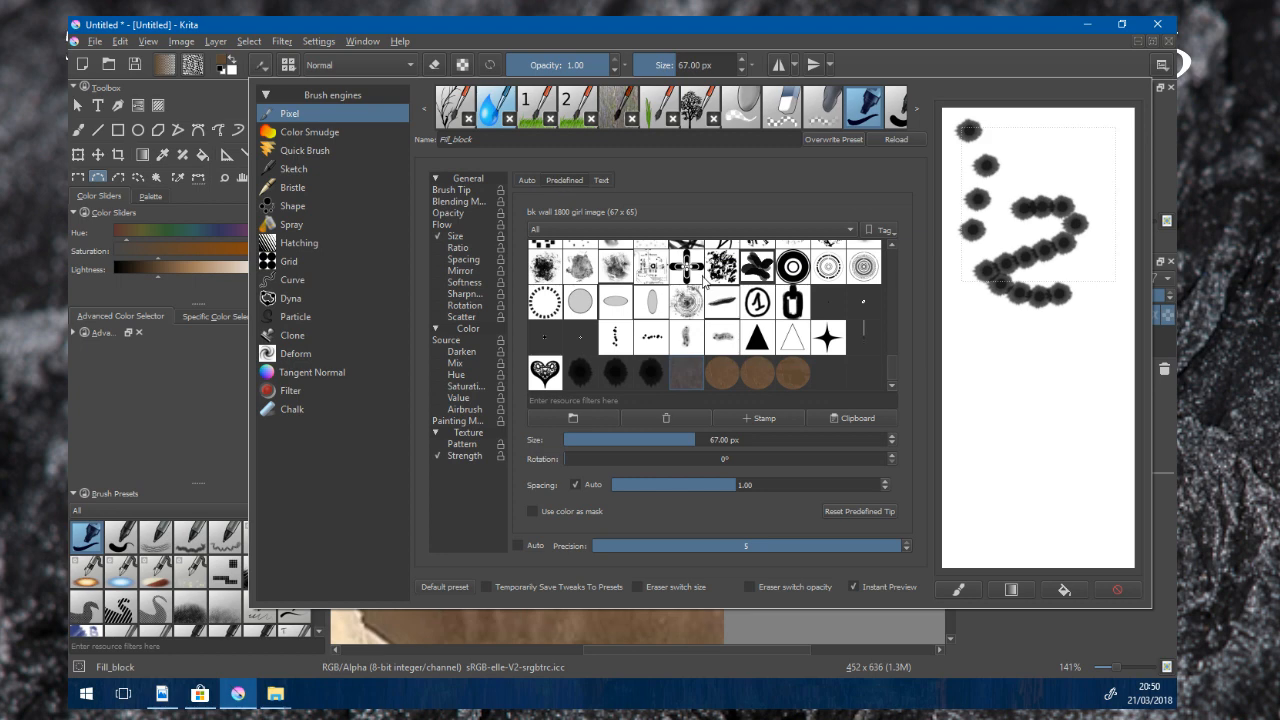
mouse_move(852, 418)
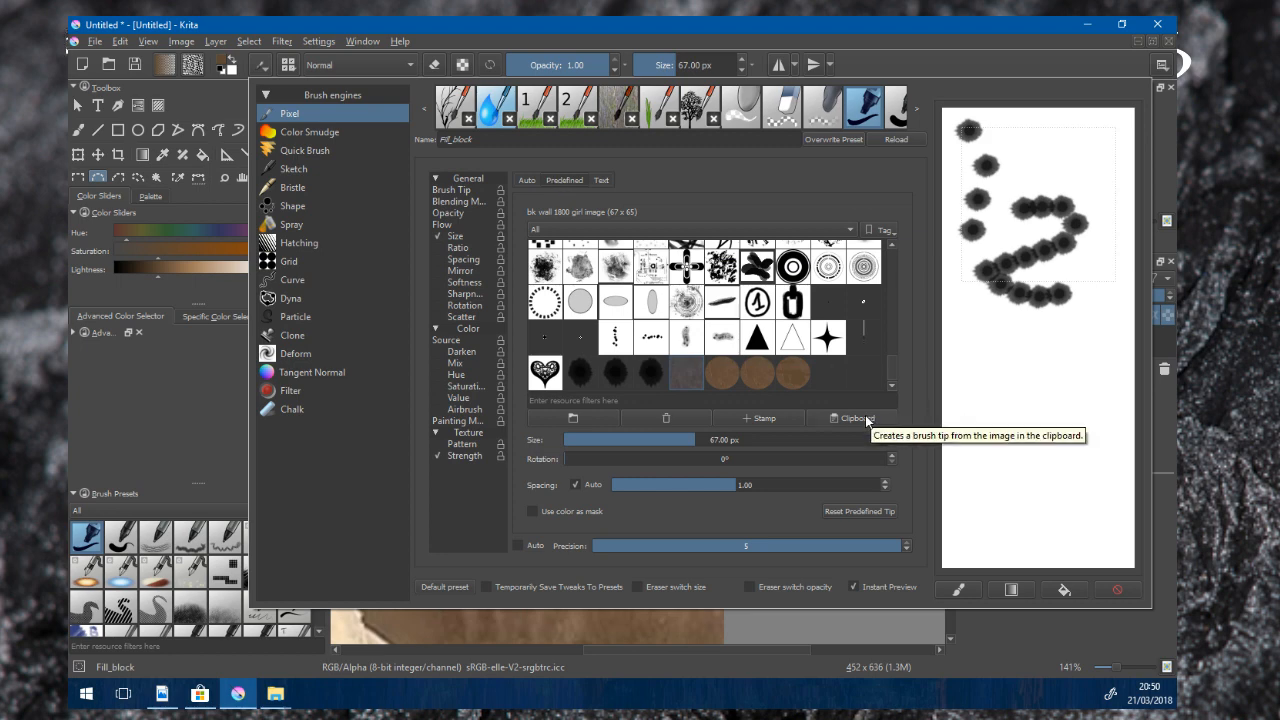
- Create the brush tip from the clipboard image, giving a 144 px stamp brush
left_click(848, 418)
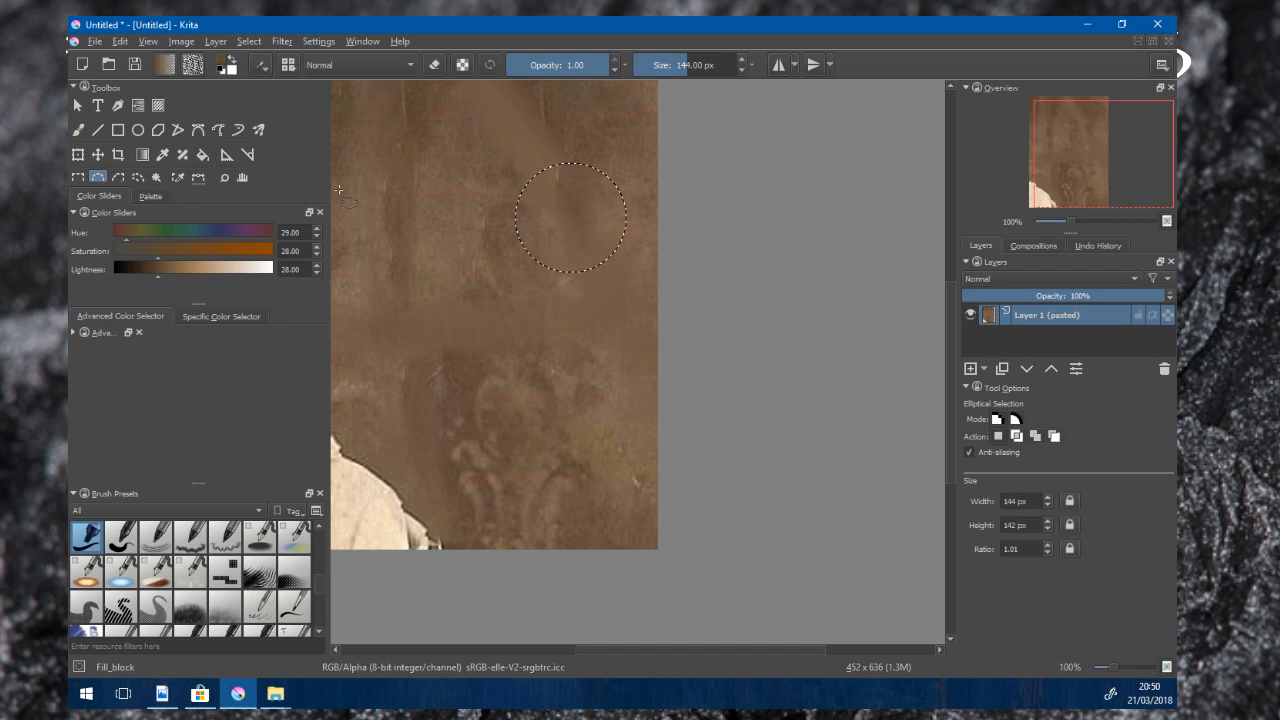
- Return to freehand painting with the clipboard brush and look through the Layer menu
left_click(78, 130)
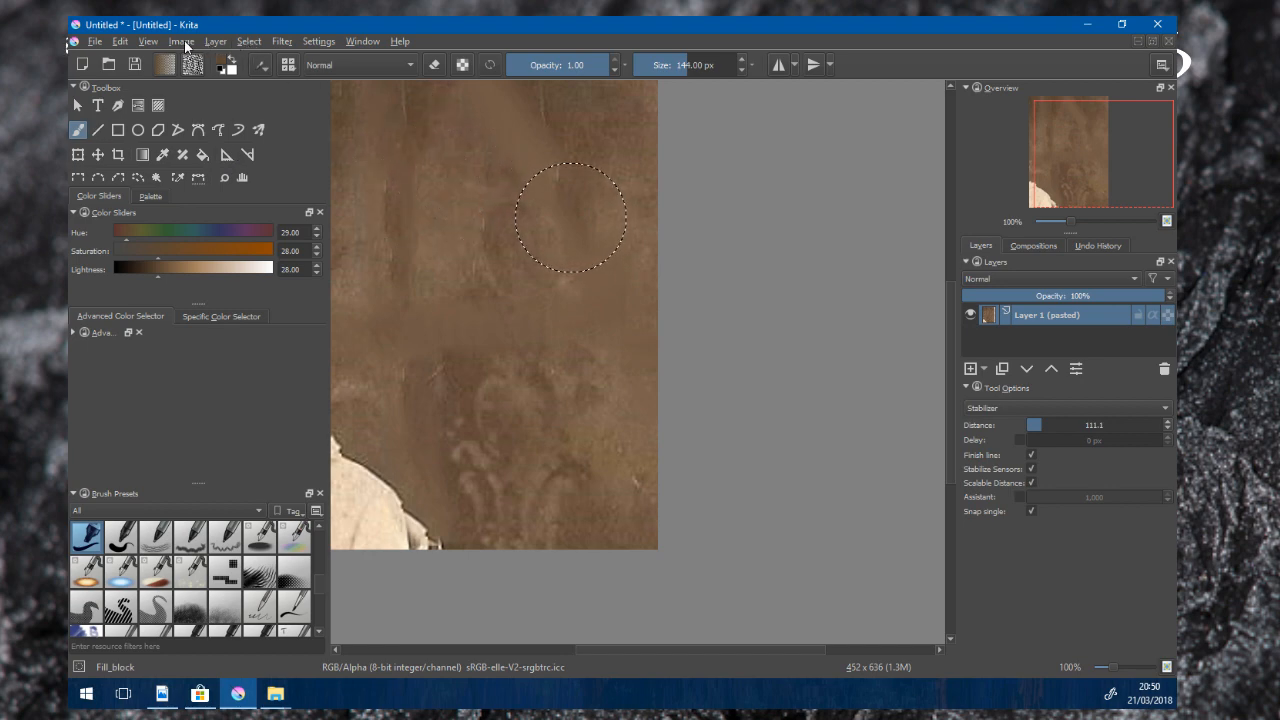
left_click(216, 40)
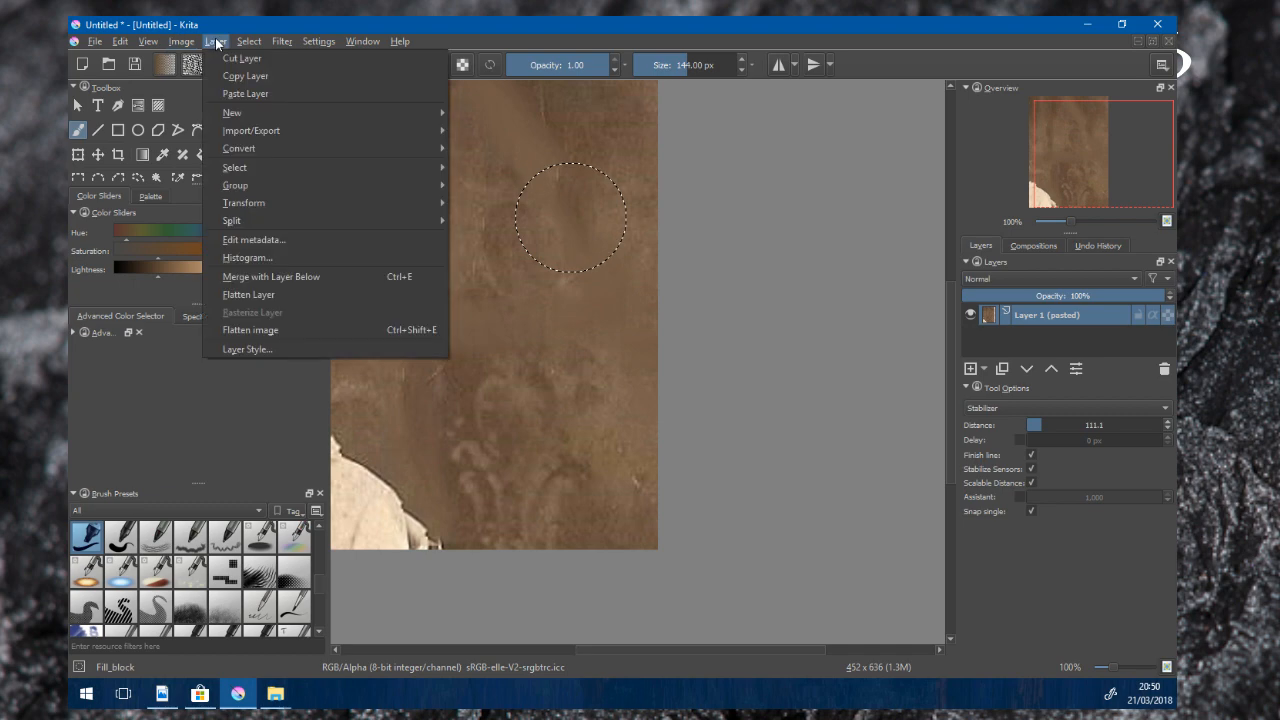
left_click(282, 40)
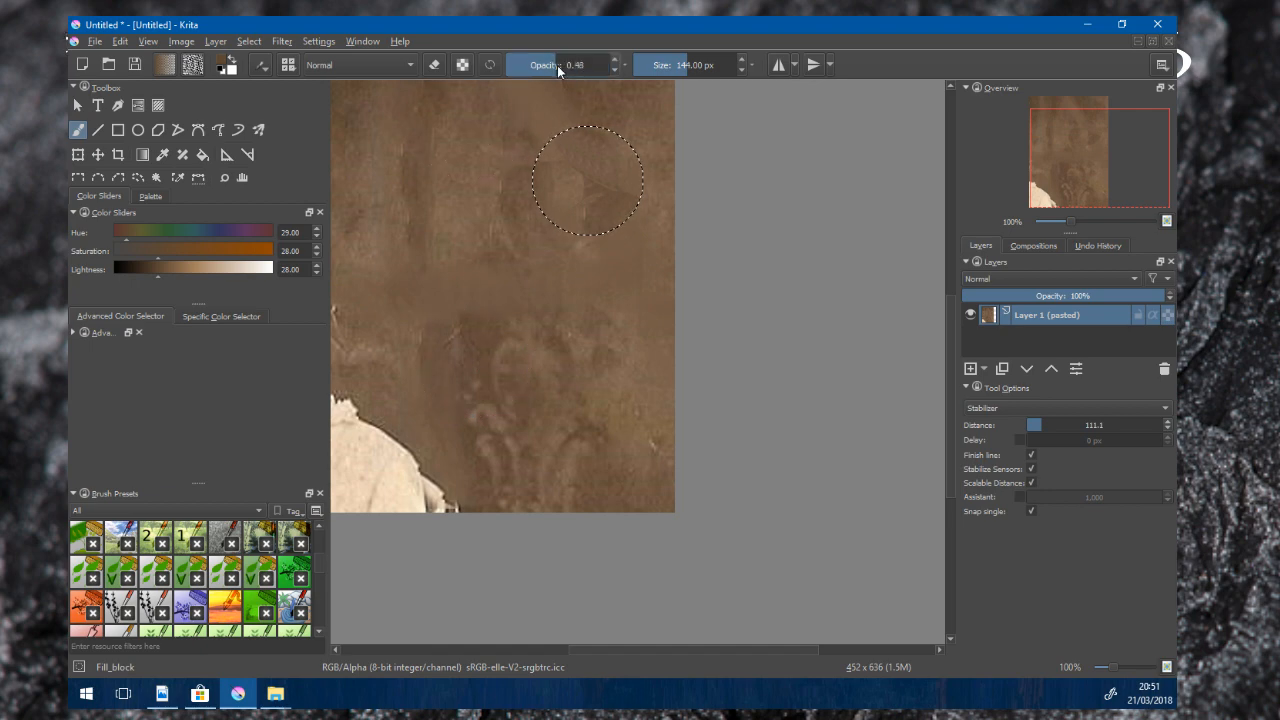
mouse_move(432, 284)
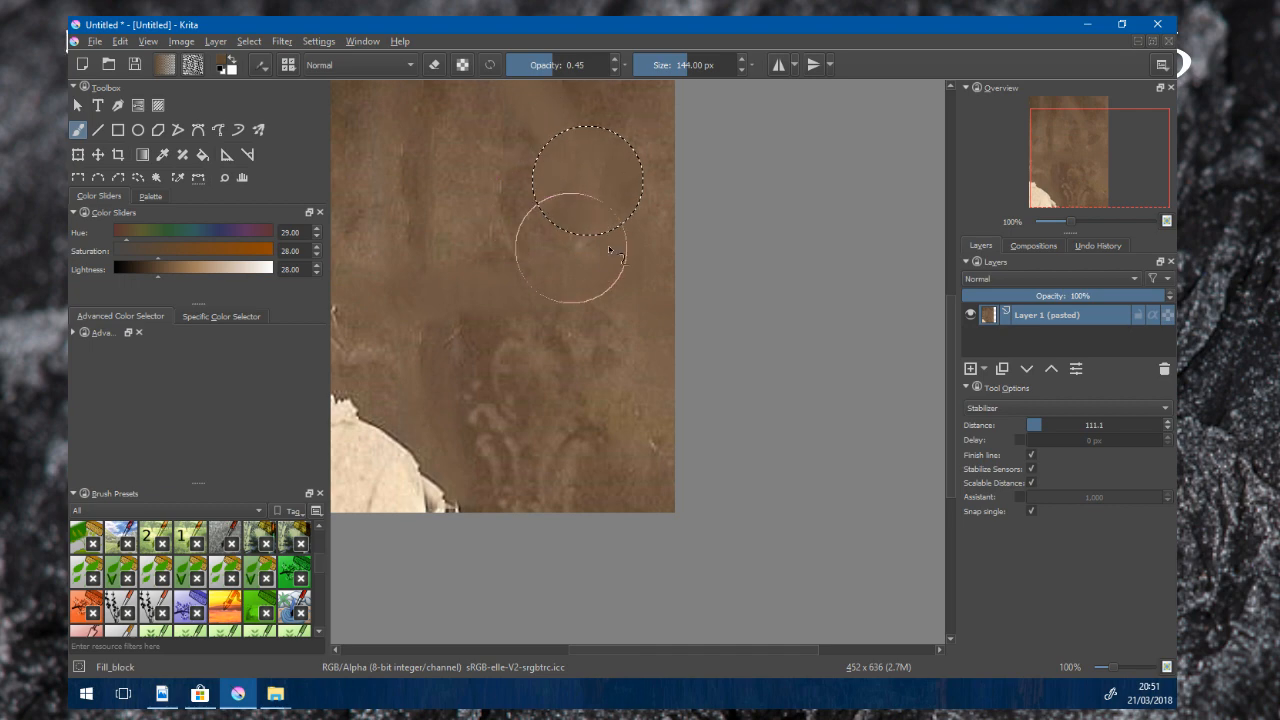
- Zoom out on the photo after lowering the brush opacity to about 0.40
scroll("down", 3)
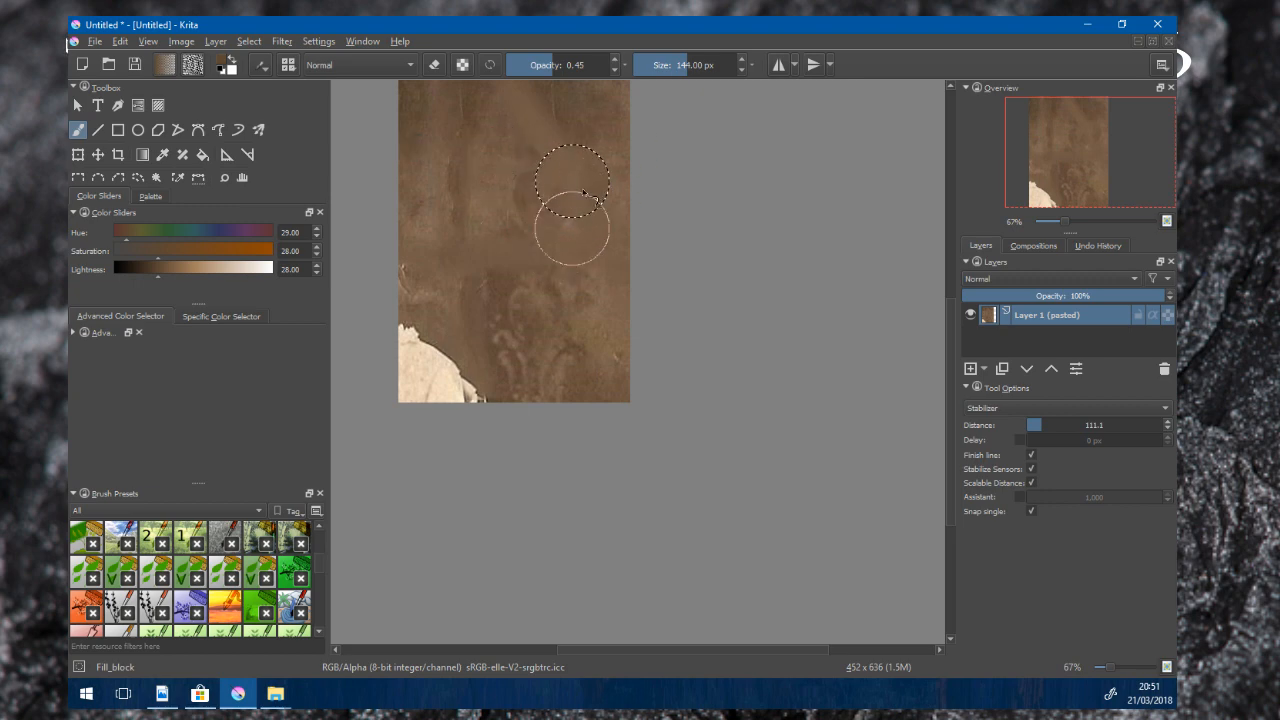
mouse_move(516, 218)
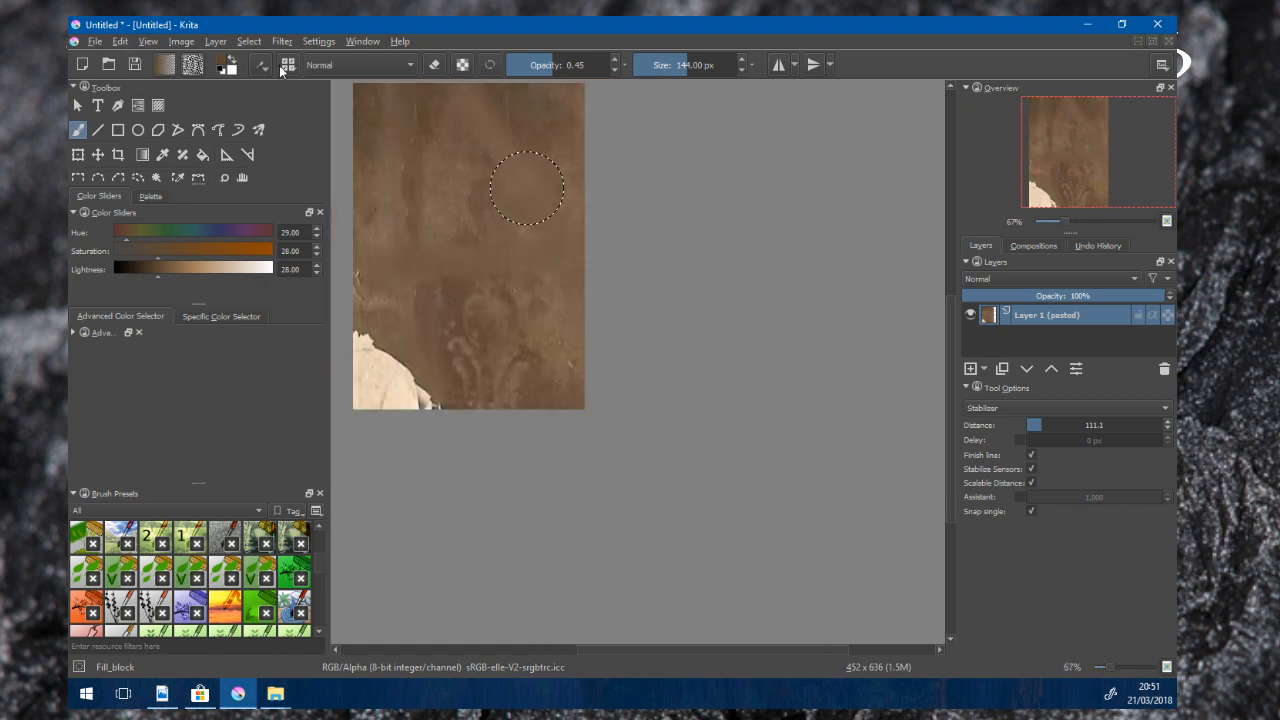
- Deselect, then stamp over the blotchy stains to an even brown paper tone
left_click(248, 40)
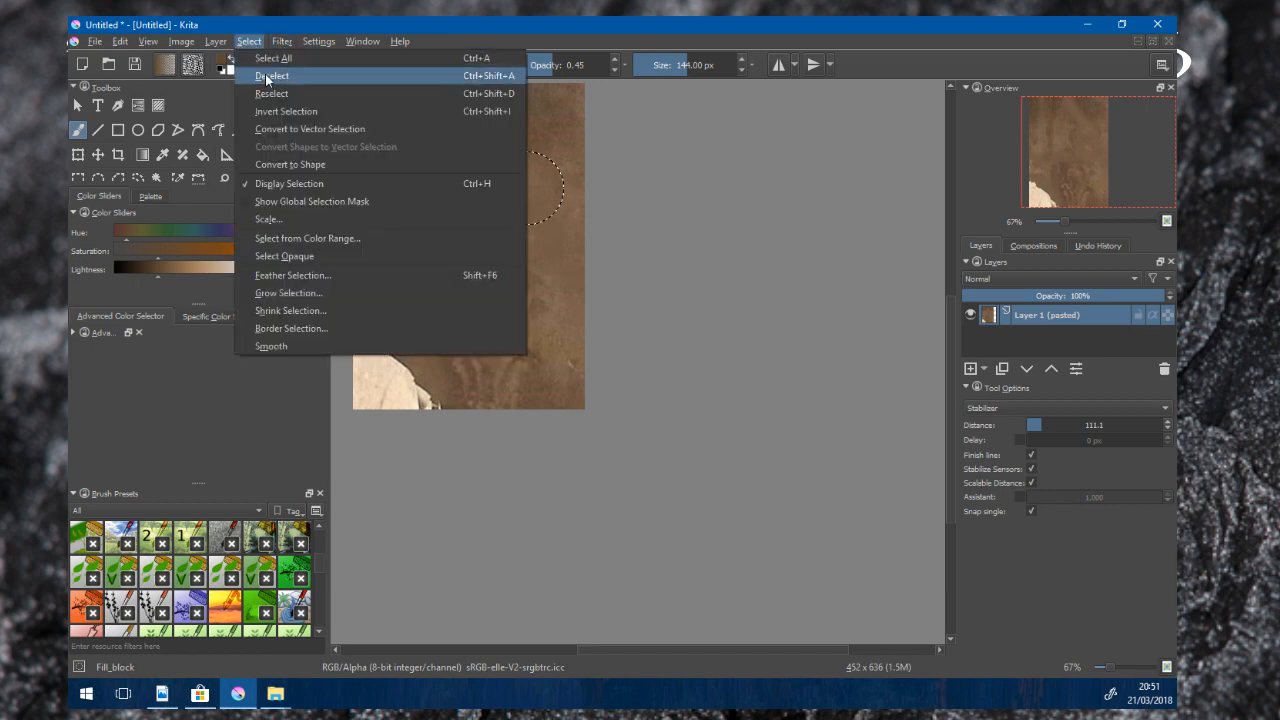
left_click(272, 76)
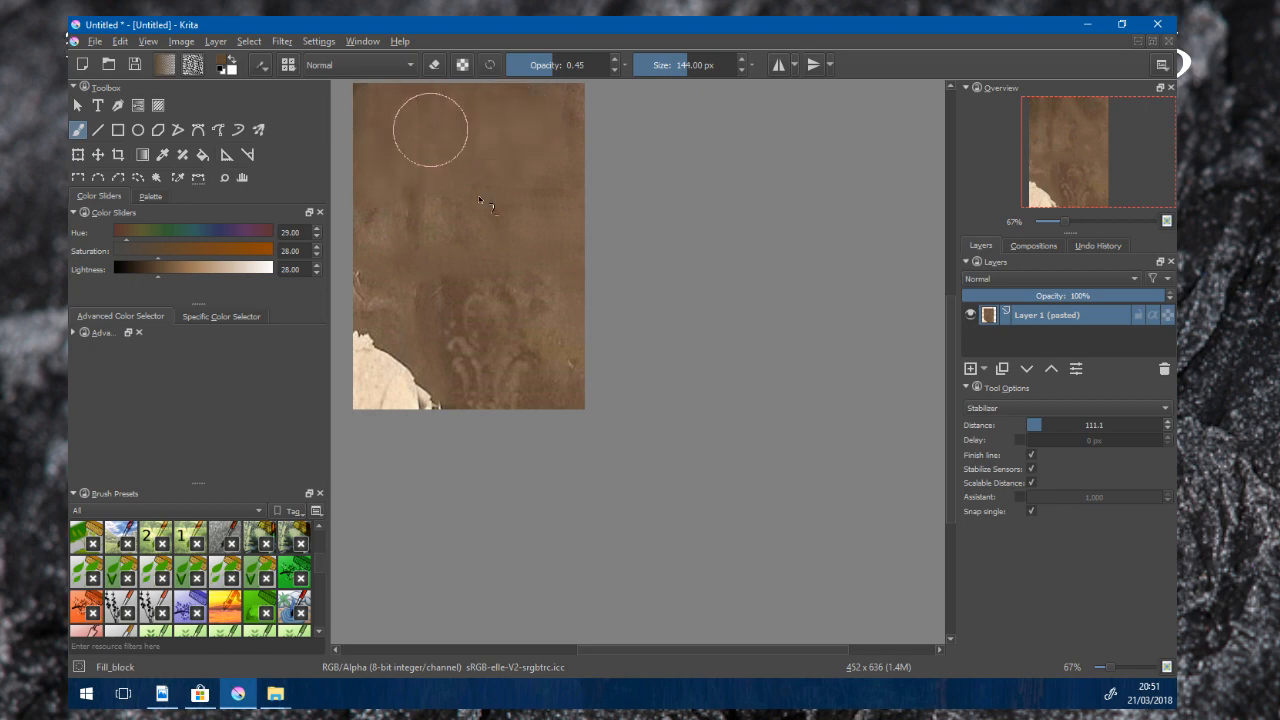
left_click_drag(478, 200, 556, 370)
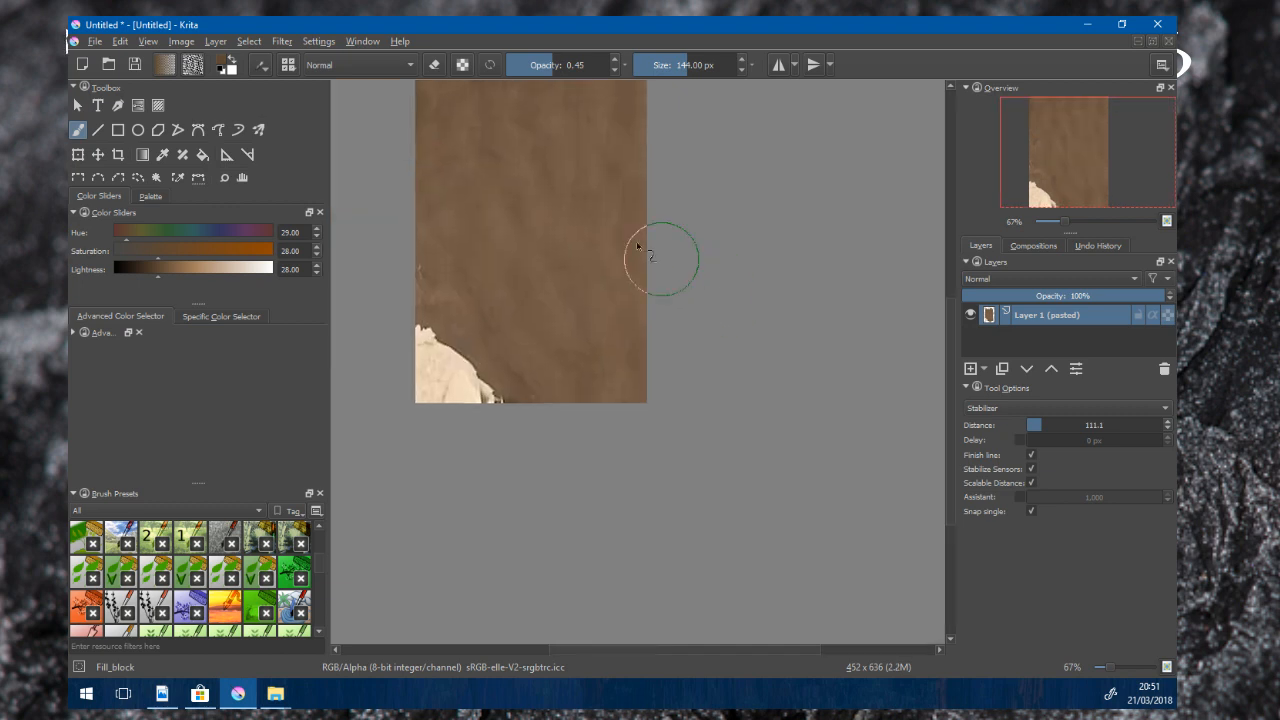
mouse_move(864, 276)
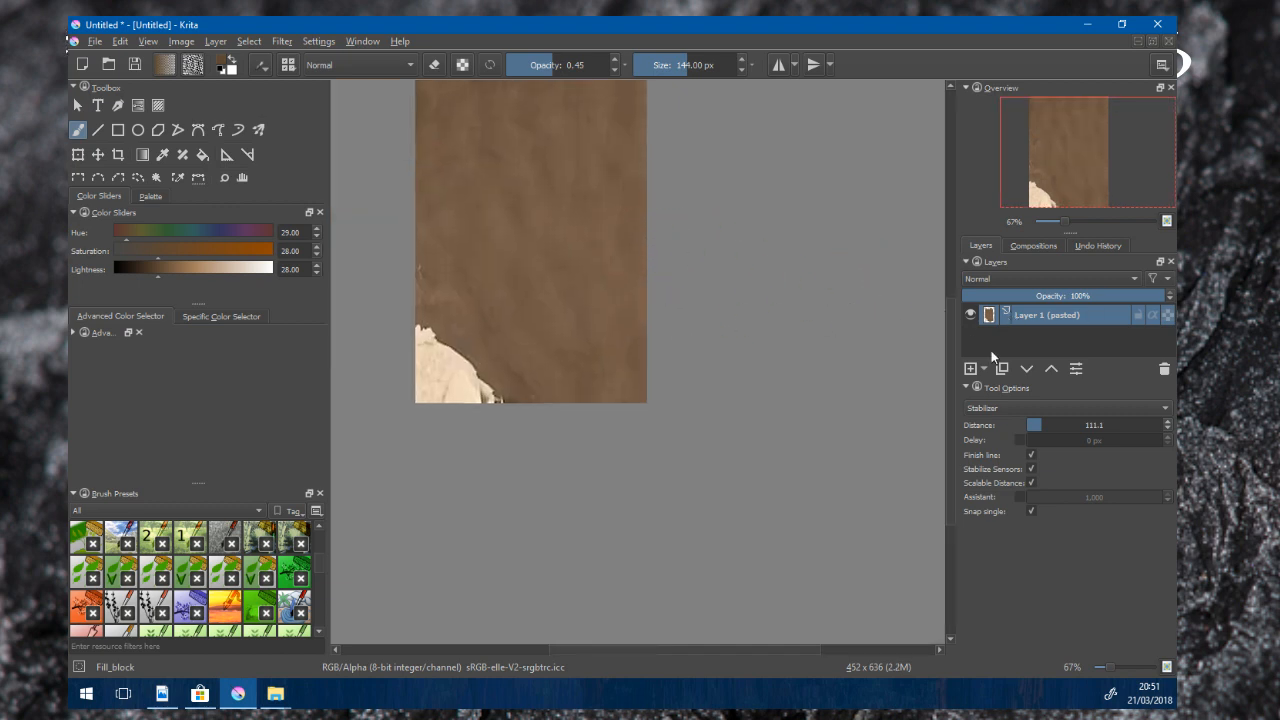
mouse_move(440, 284)
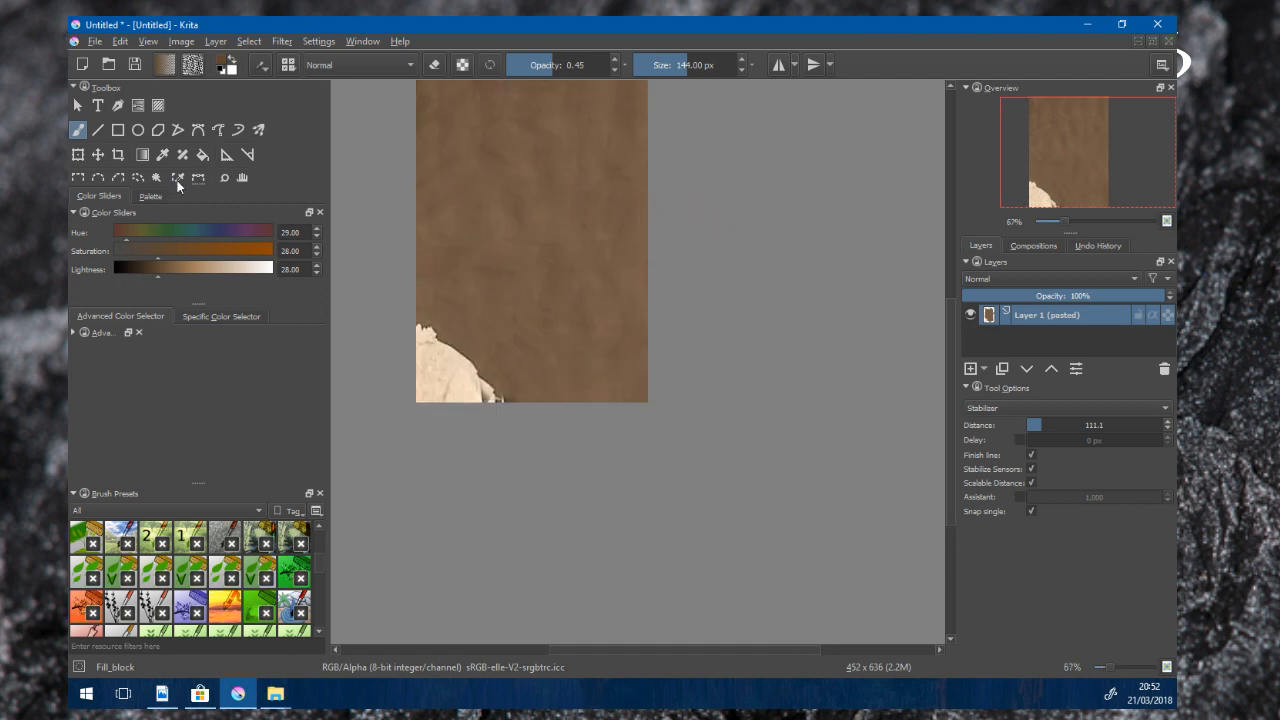
left_click(184, 156)
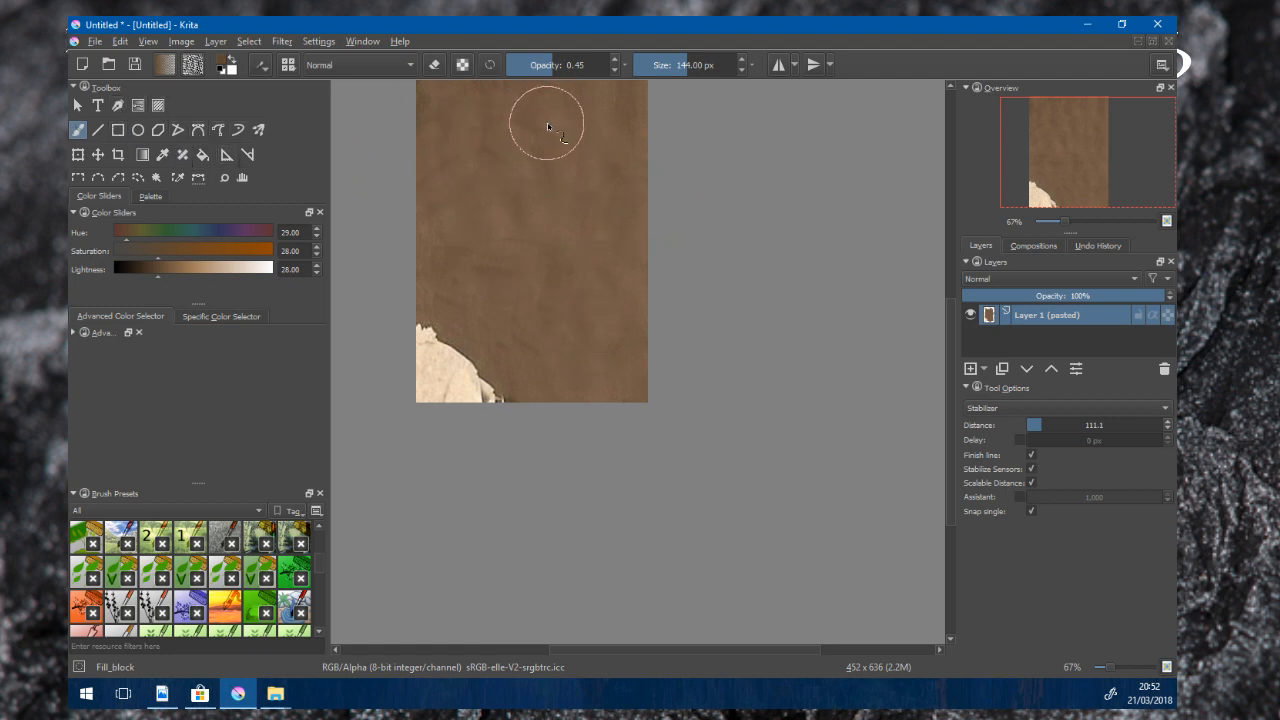
mouse_move(504, 164)
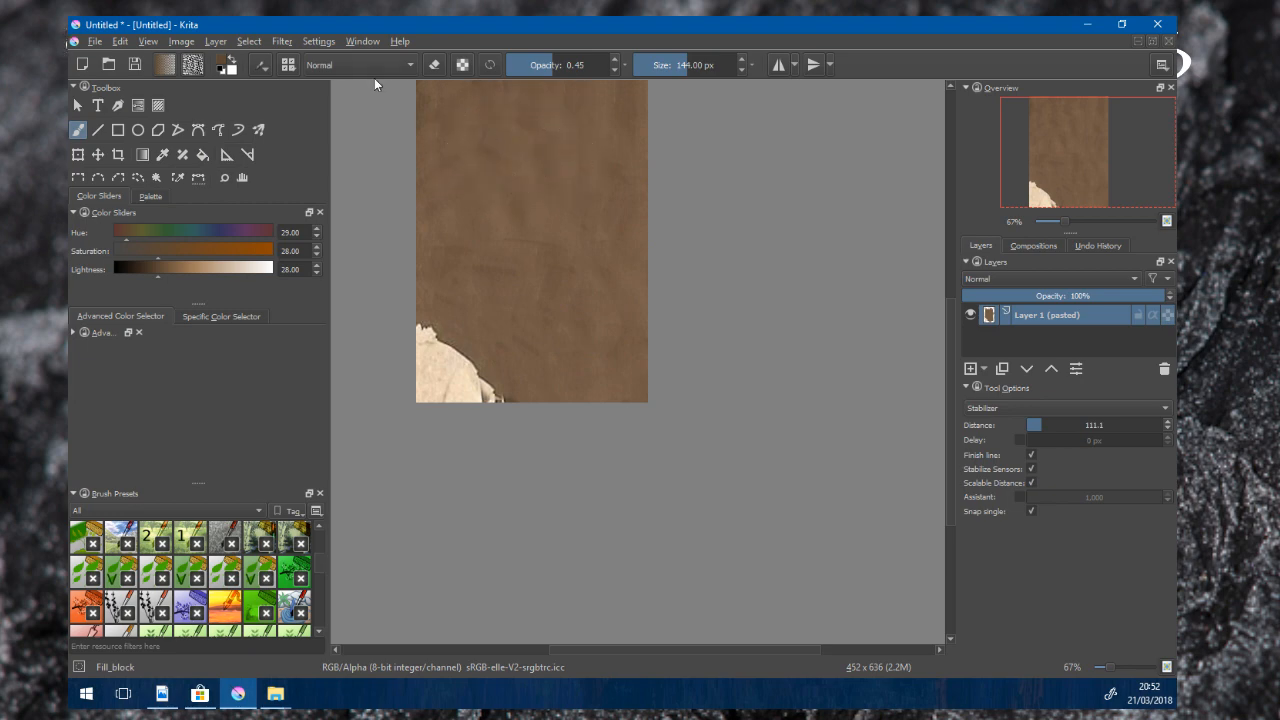
- In the brush editor's Predefined brush tips, start creating a tip from the clipboard image
left_click(262, 64)
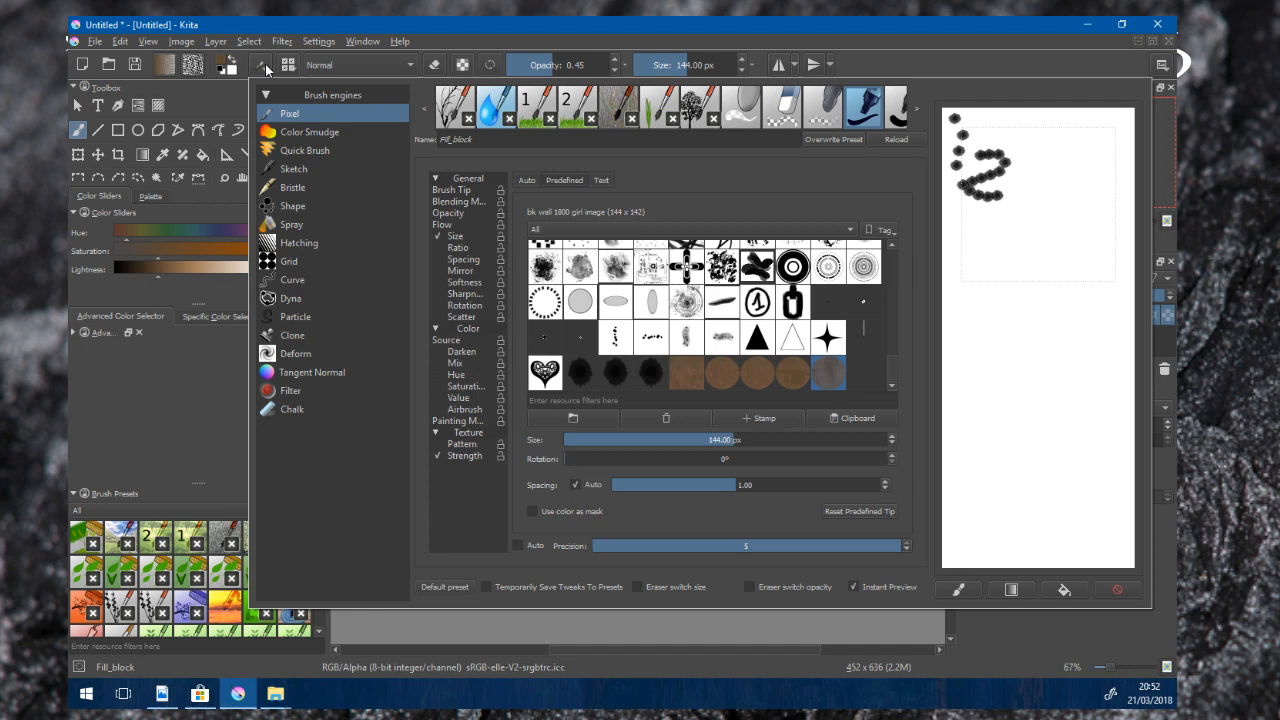
left_click(526, 180)
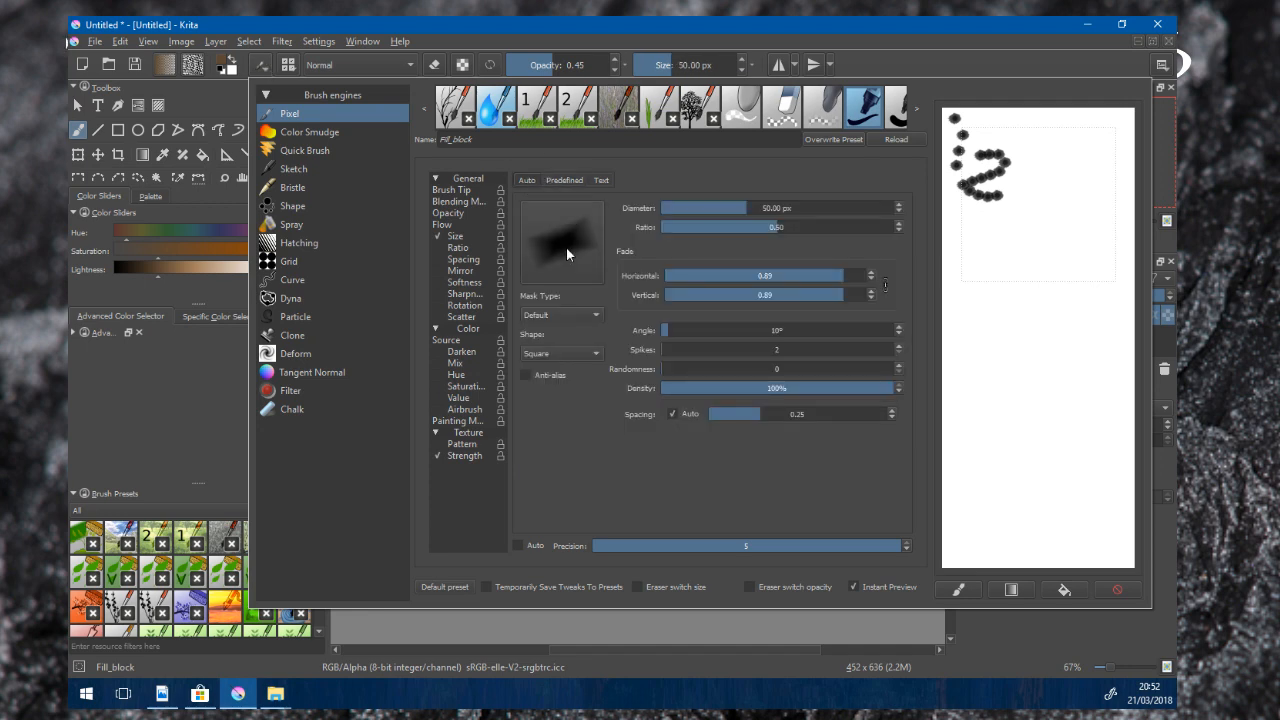
left_click(564, 180)
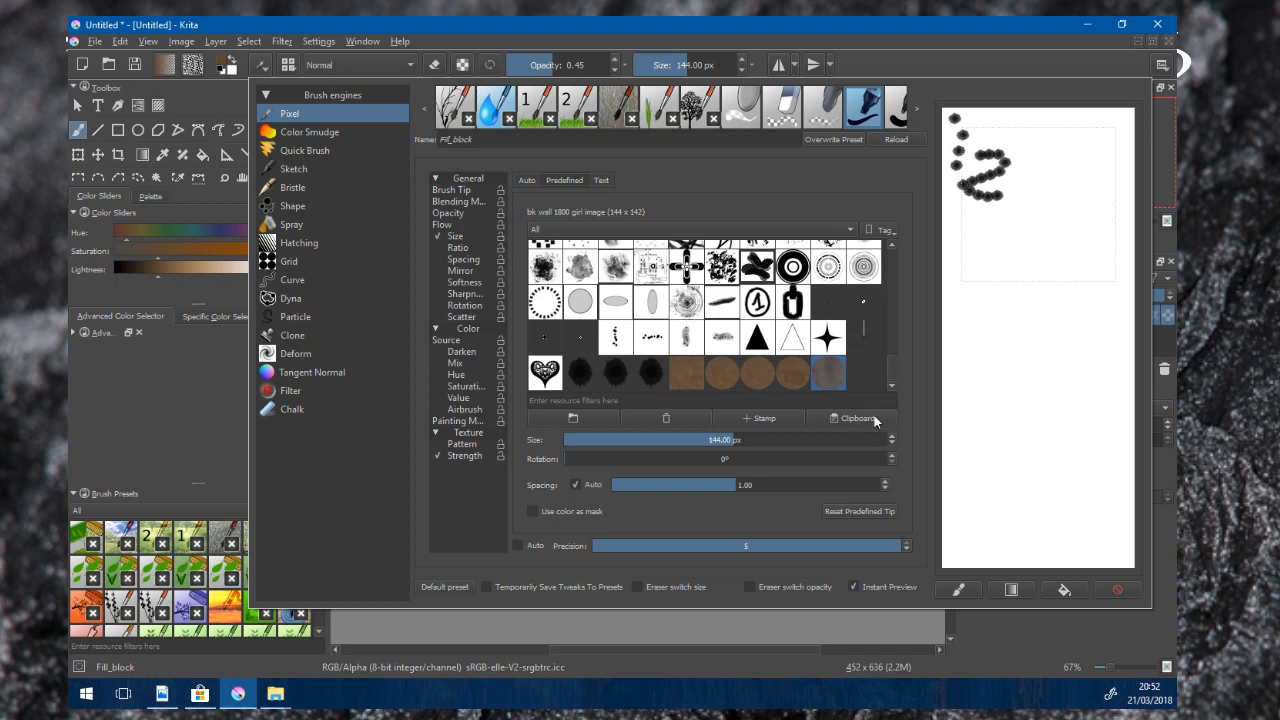
mouse_move(852, 420)
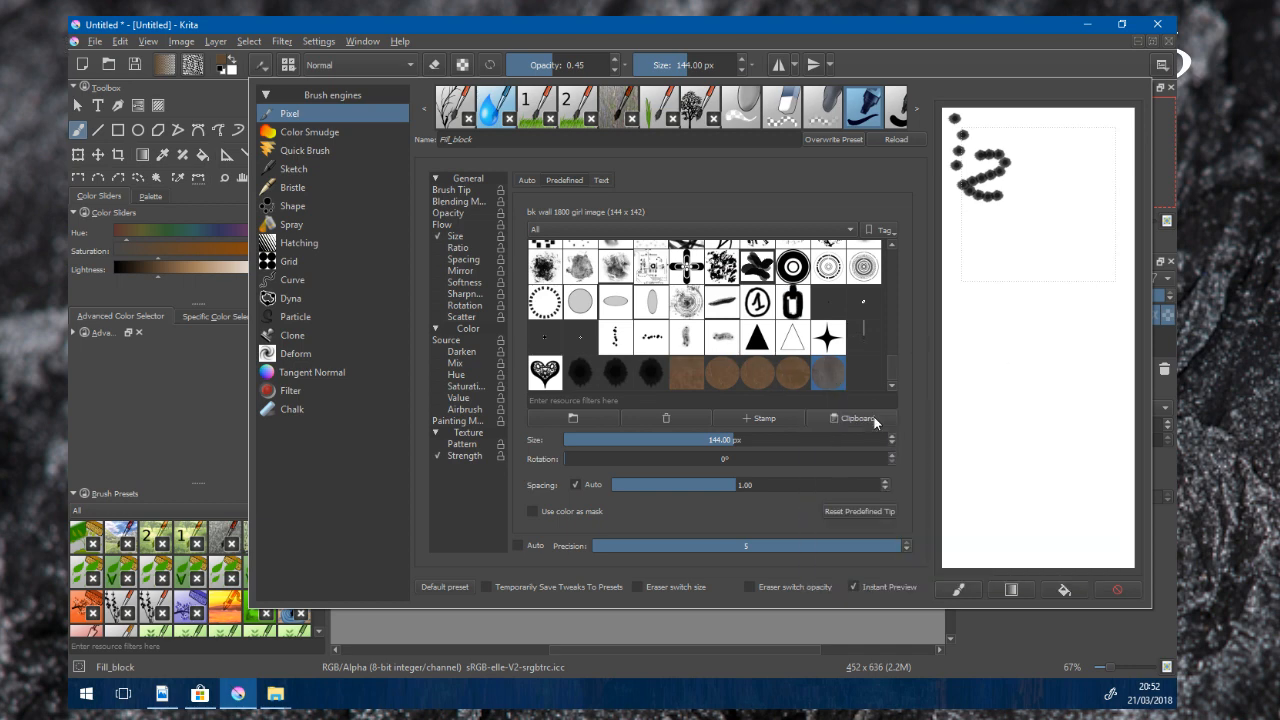
left_click(852, 418)
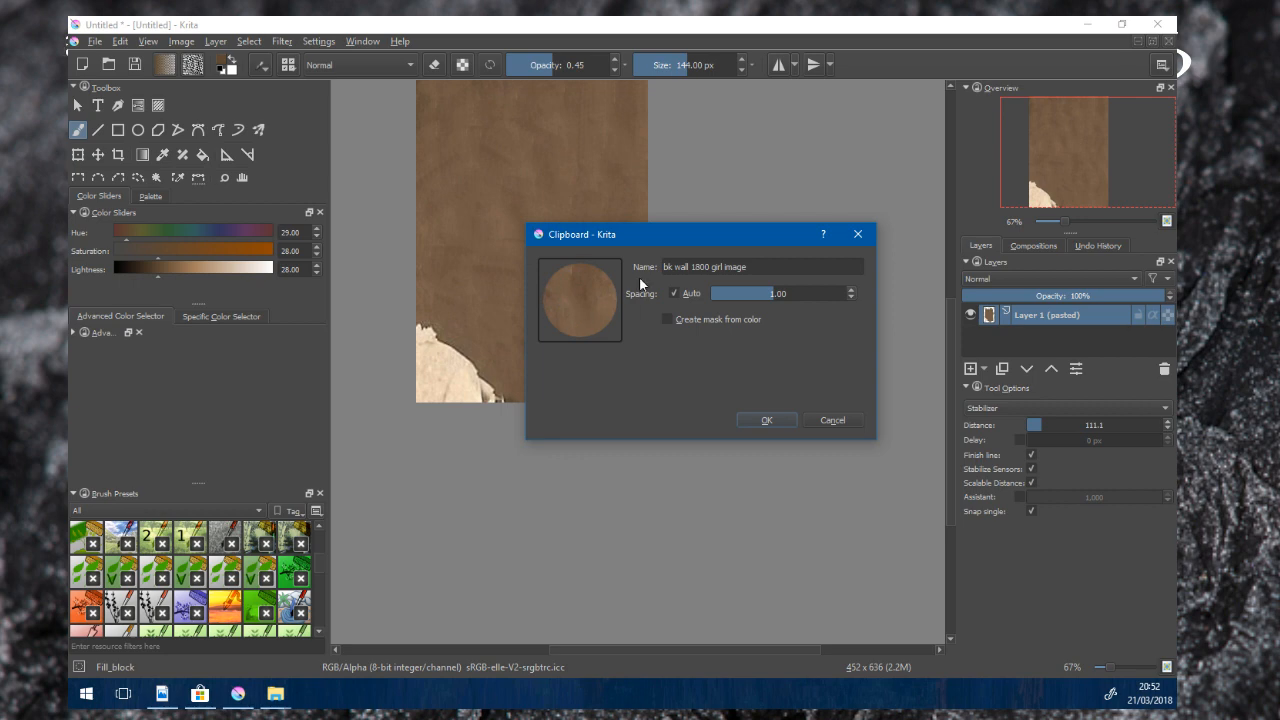
mouse_move(1032, 312)
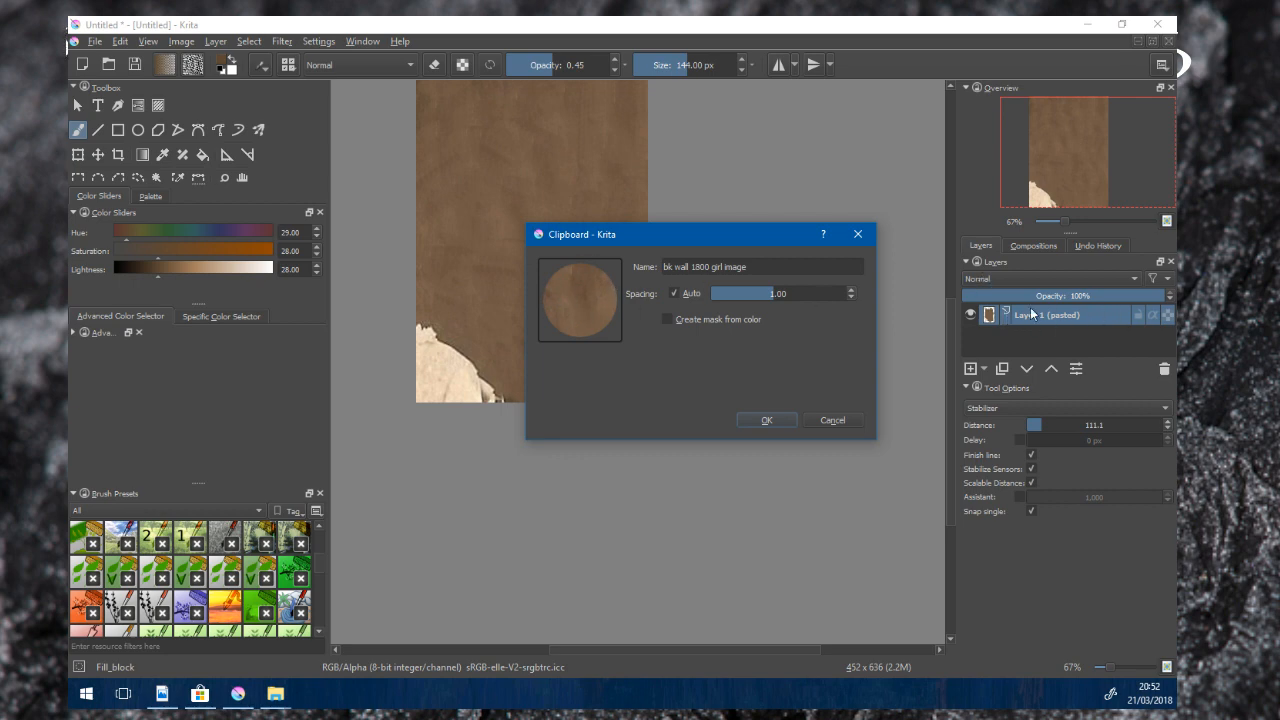
mouse_move(650, 260)
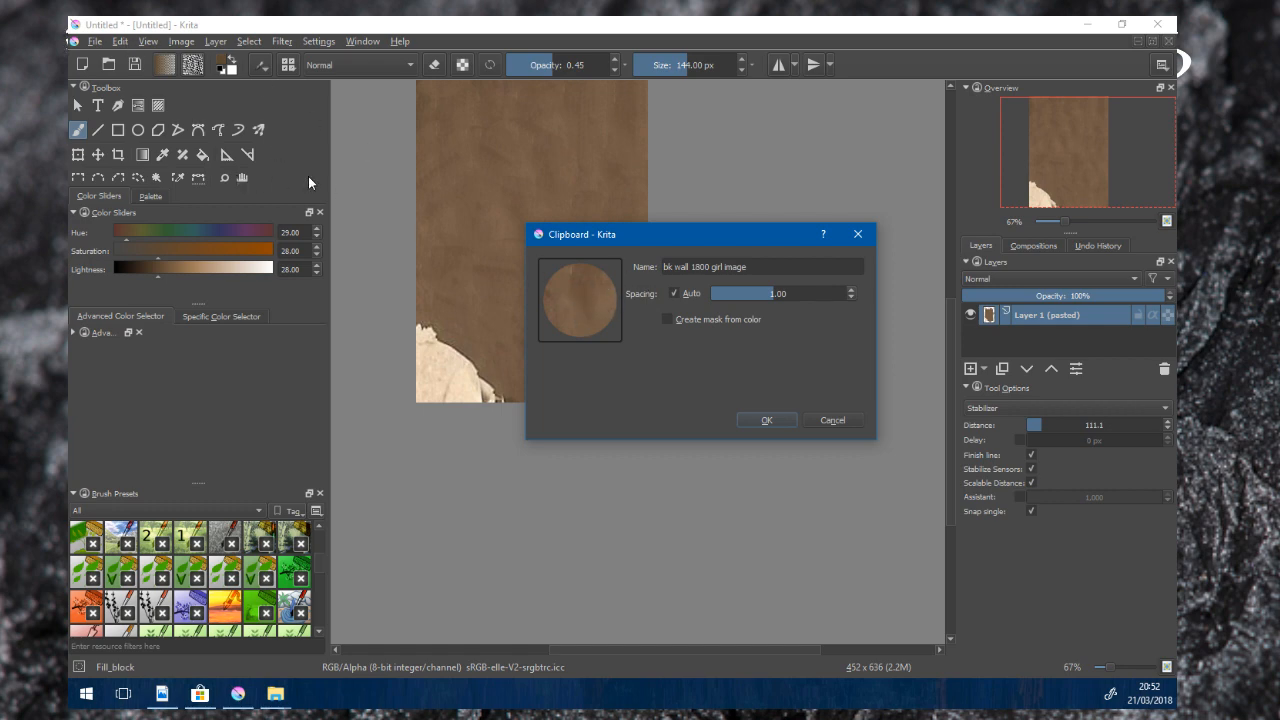
mouse_move(780, 396)
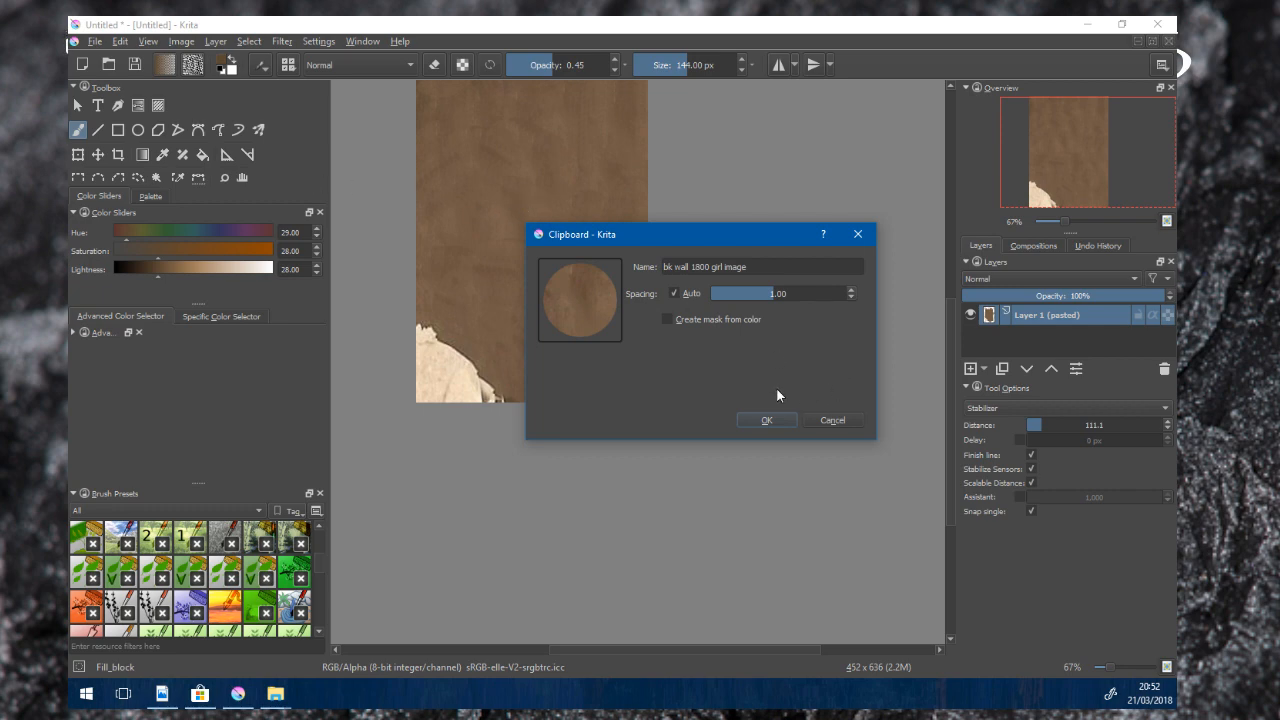
mouse_move(588, 308)
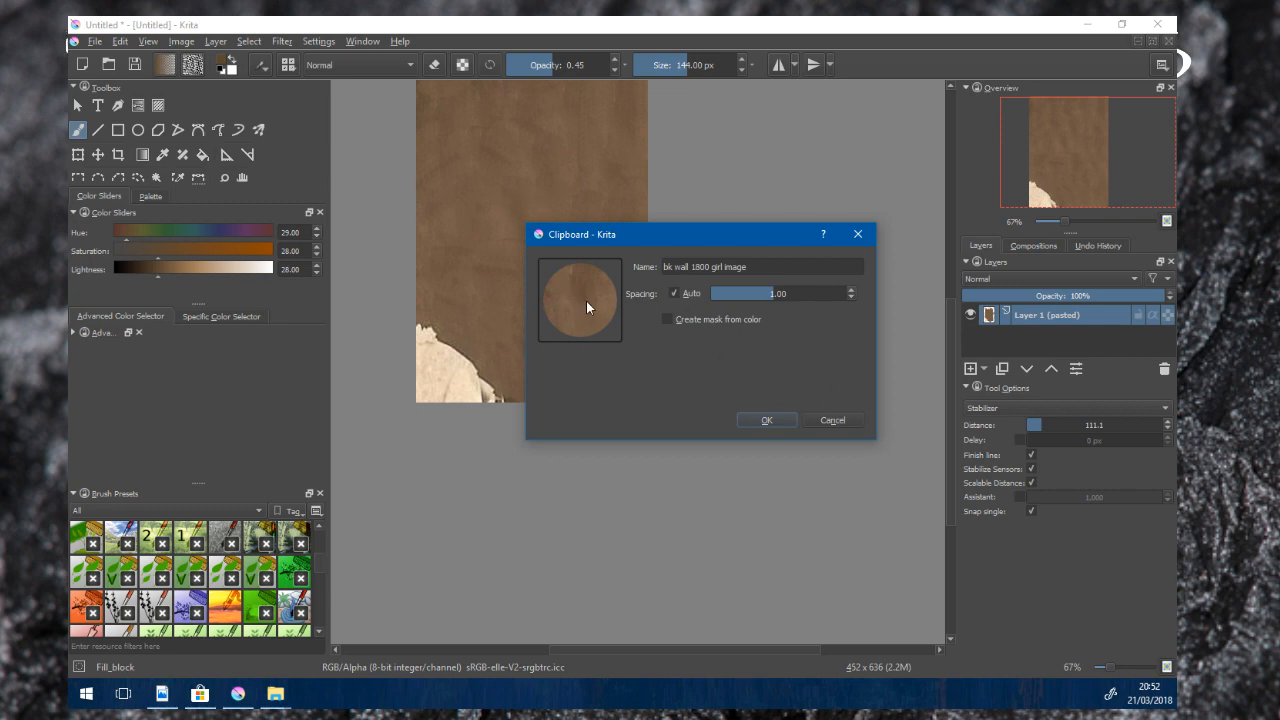
mouse_move(608, 312)
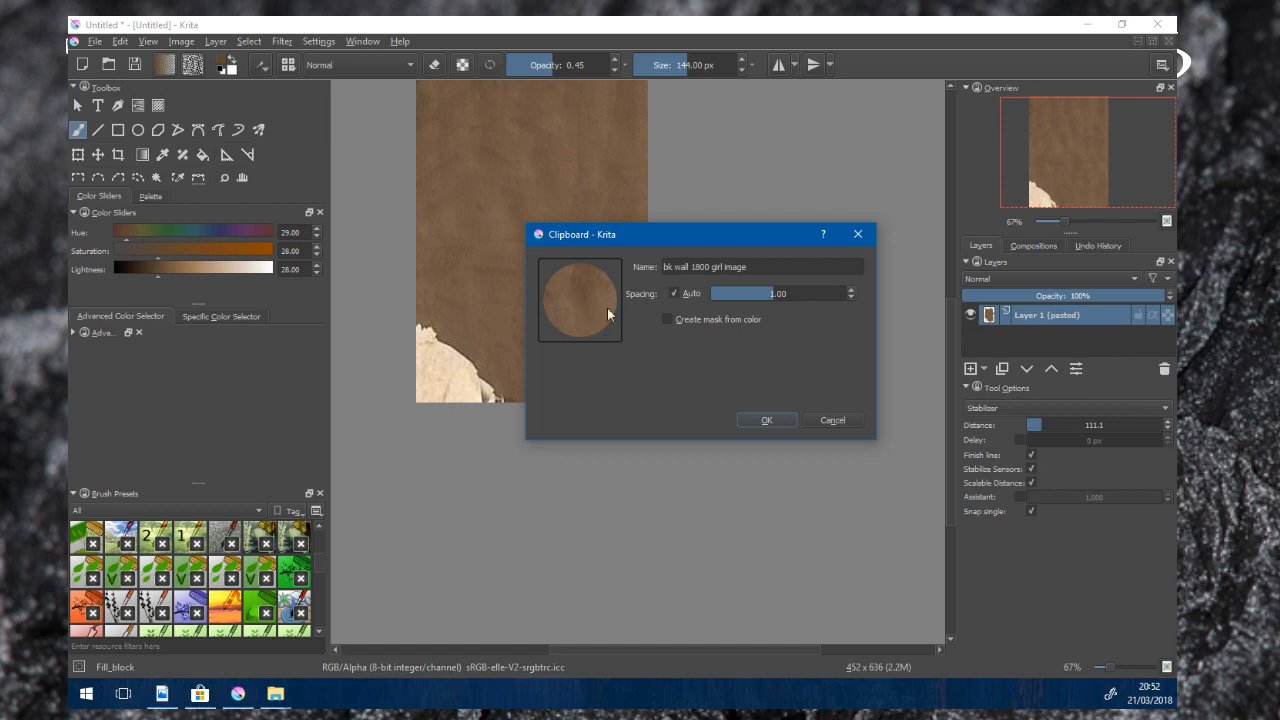
- Confirm the clipboard dialog so the round sepia paper texture becomes the brush tip
left_click(768, 420)
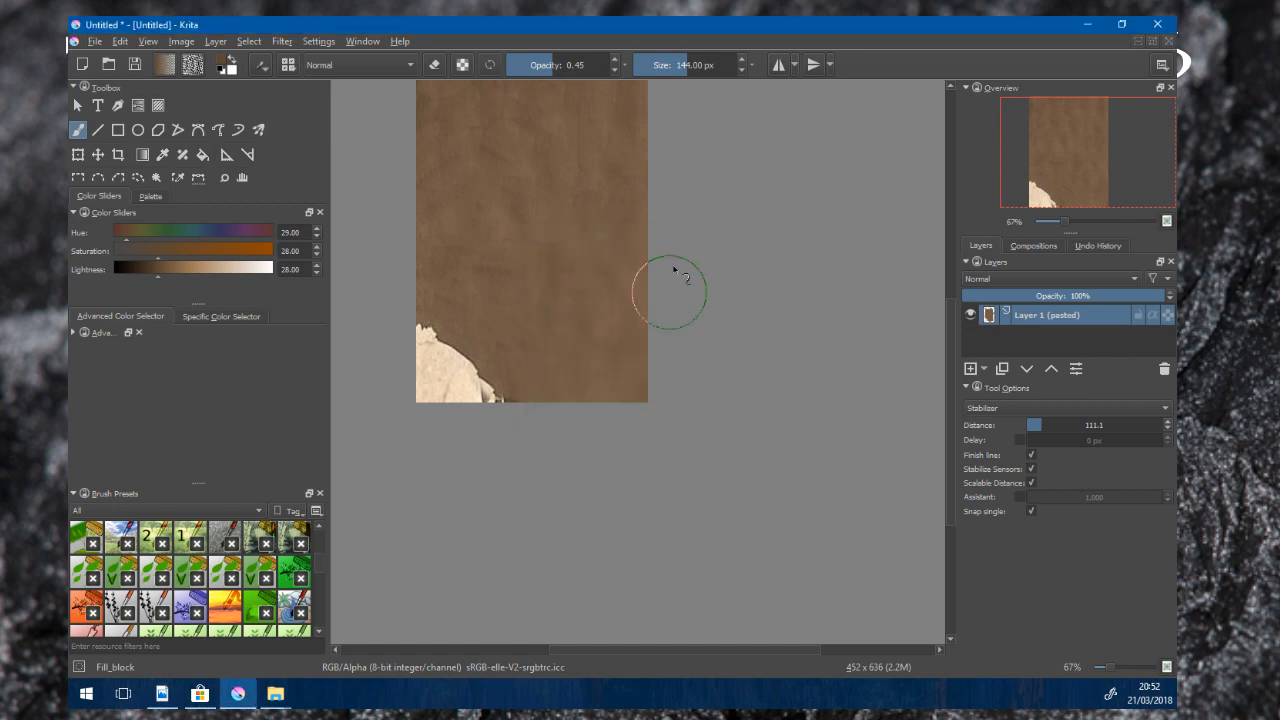
mouse_move(536, 196)
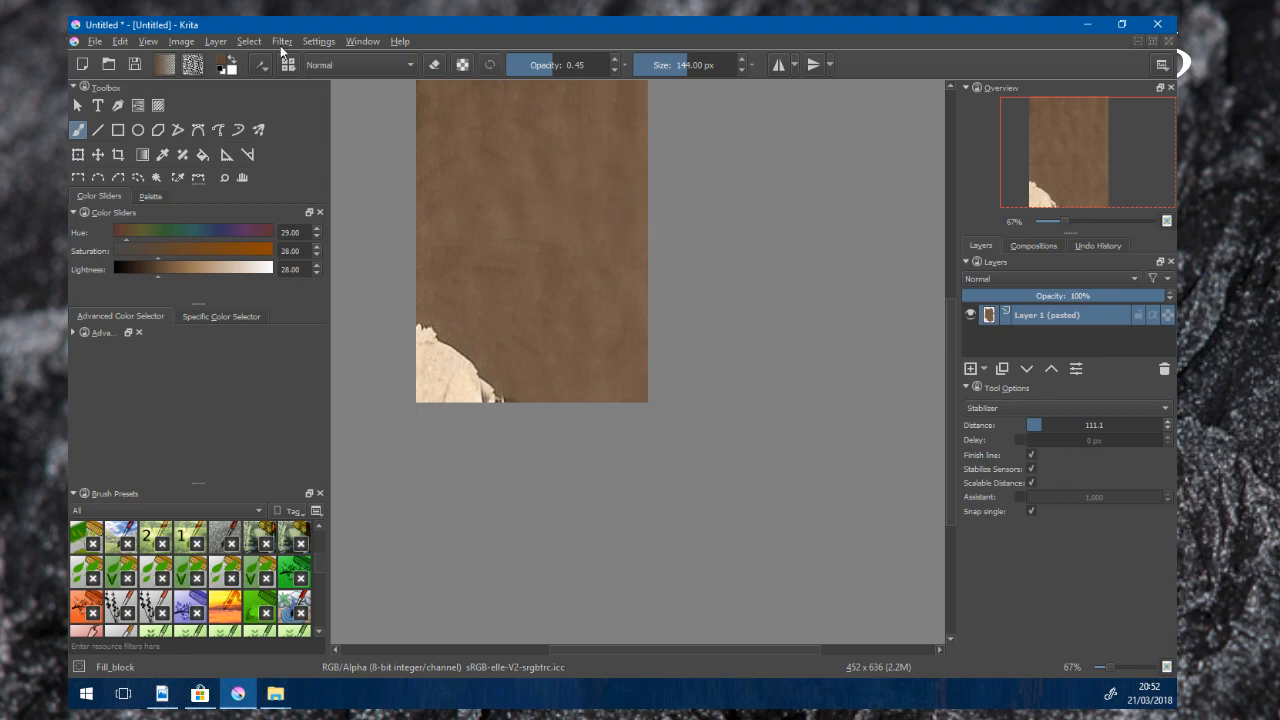
left_click(288, 64)
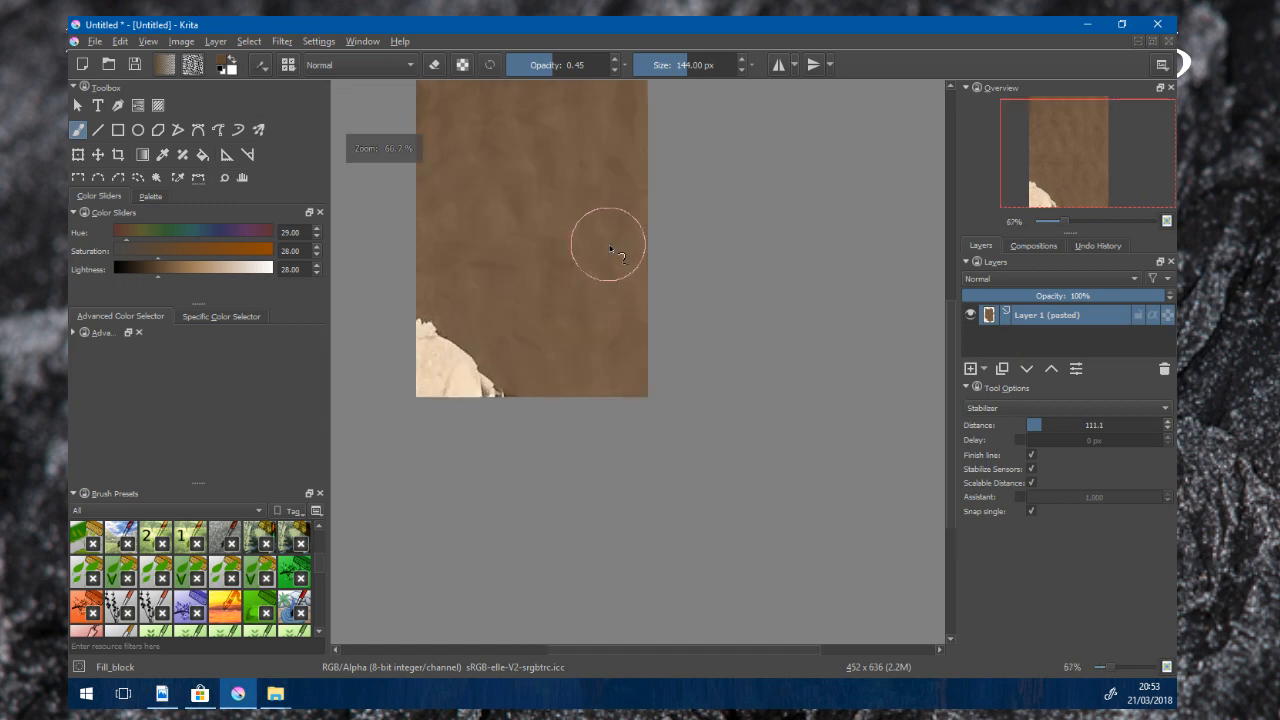
mouse_move(710, 280)
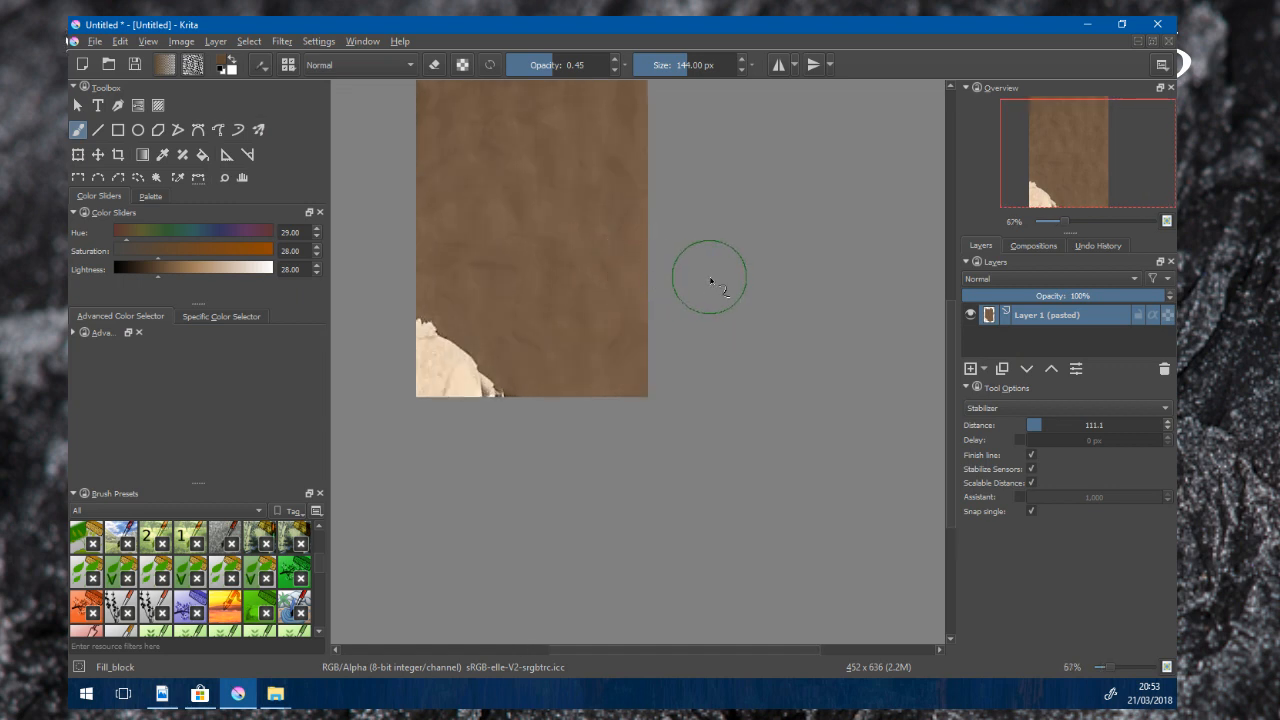